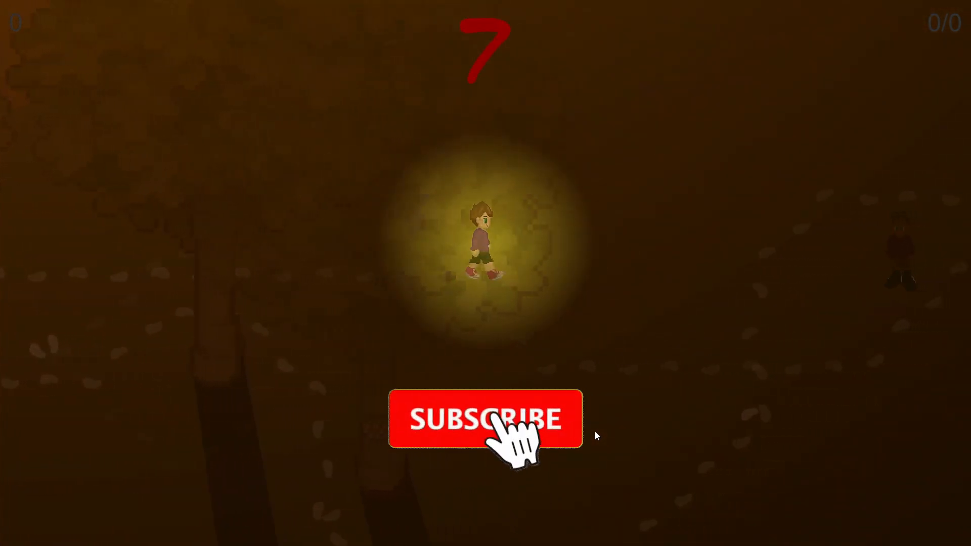
# Switch to the Unity editor showing the Game2 scene with Build Settings and Console.
pyautogui.click(486, 419)
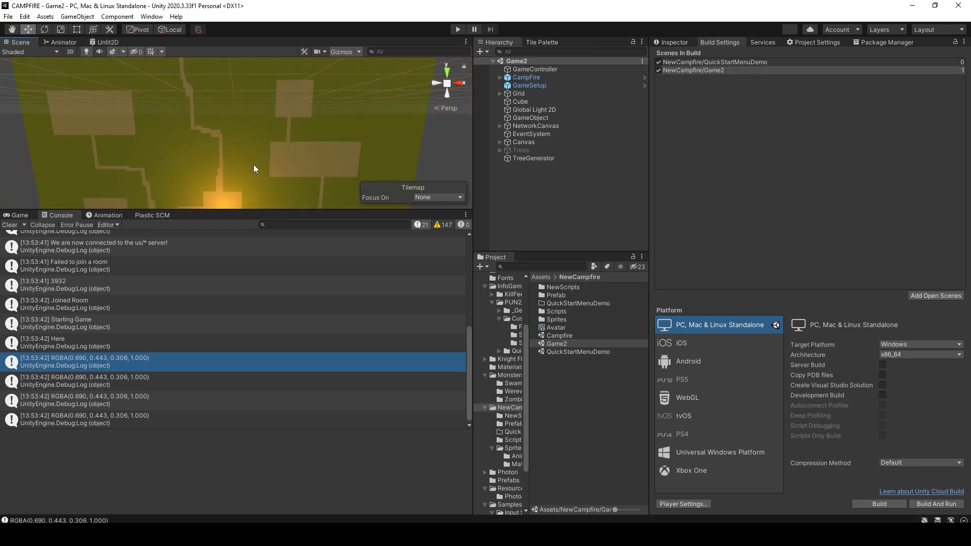
# Select the Tree prefab in Assets/NewCampfire/Prefab to view its Transparent script component.
pyautogui.click(552, 303)
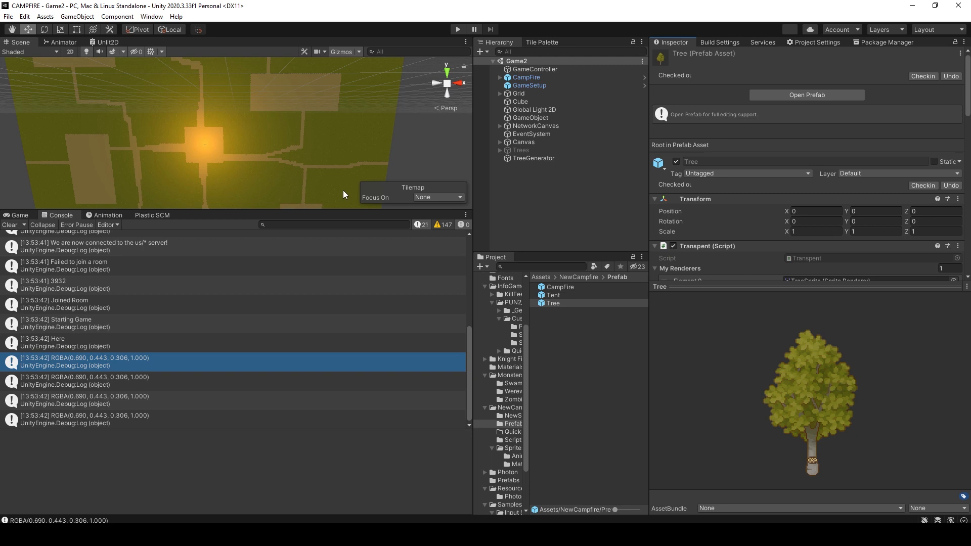
pyautogui.moveTo(84, 87)
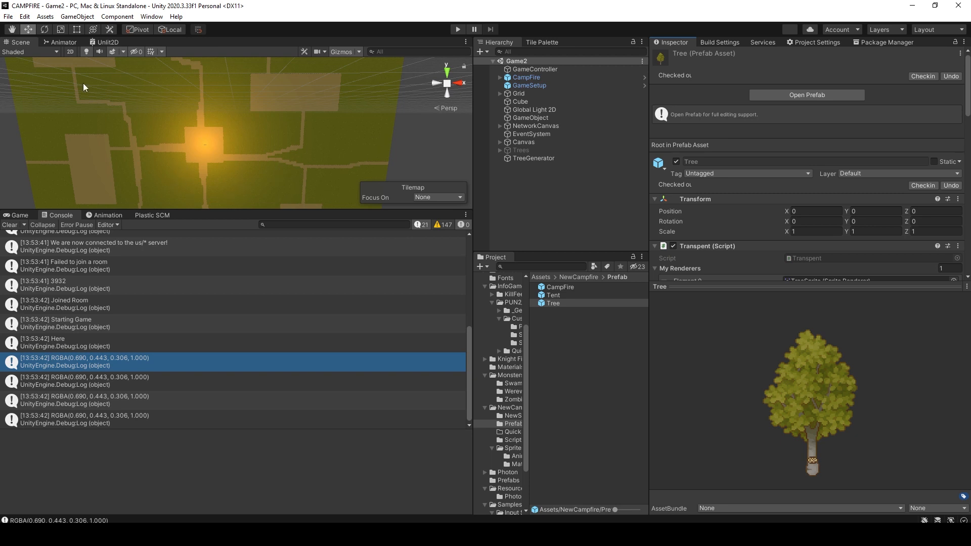
pyautogui.moveTo(336, 172)
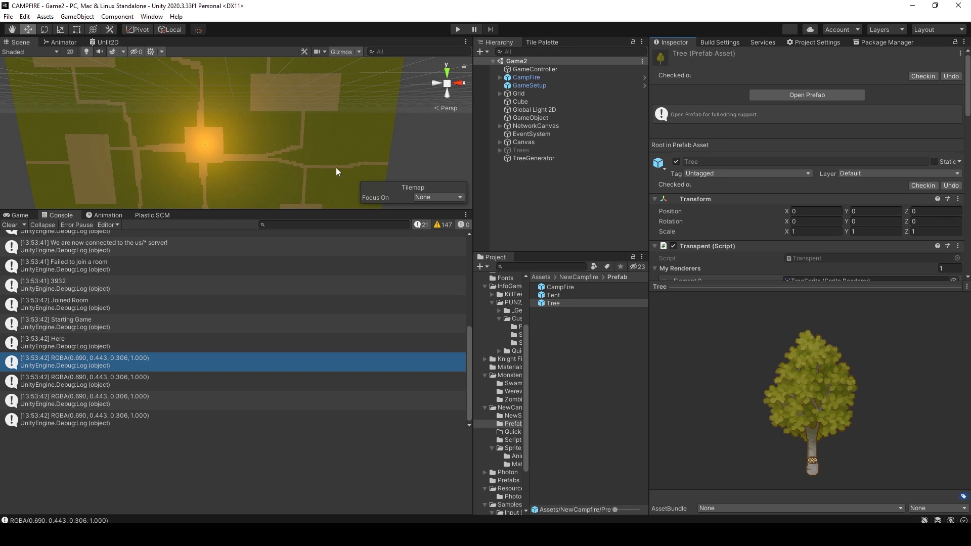
pyautogui.moveTo(321, 189)
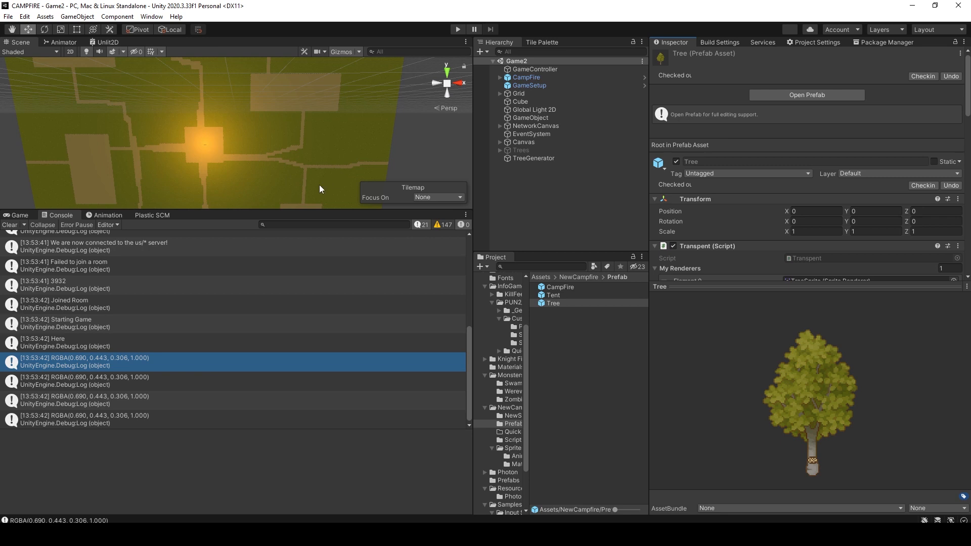
pyautogui.moveTo(311, 208)
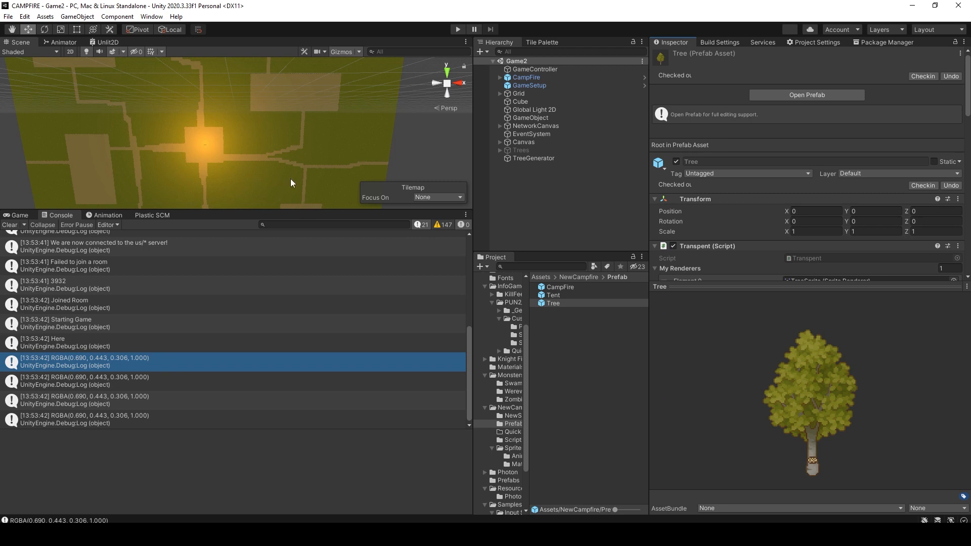
pyautogui.moveTo(149, 210)
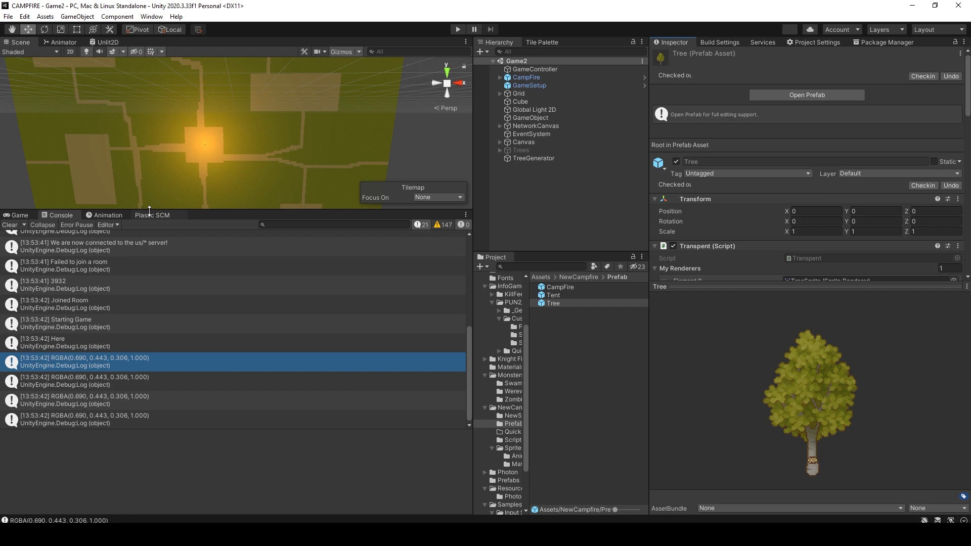
# Select TreeGenerator in the Hierarchy to view its script and Photon View components.
pyautogui.click(153, 215)
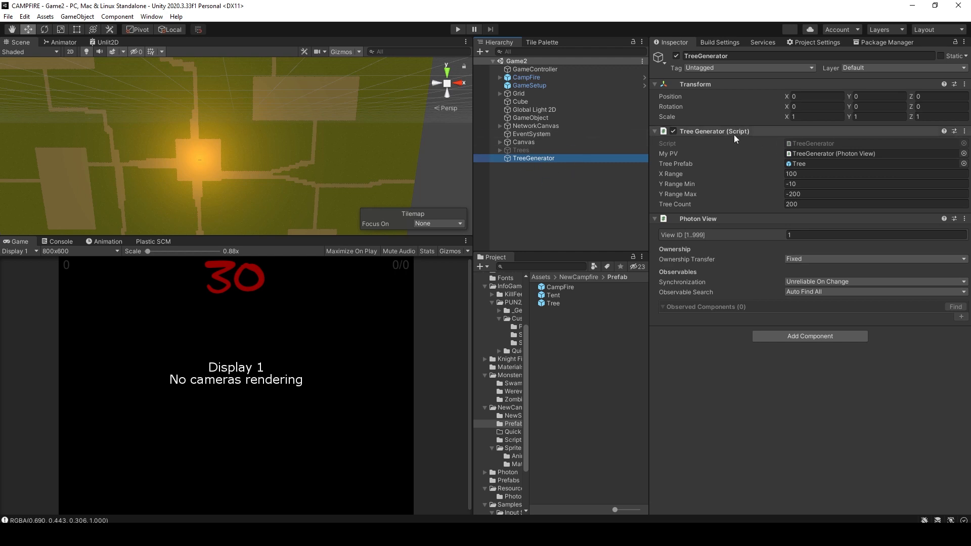
pyautogui.moveTo(394, 167)
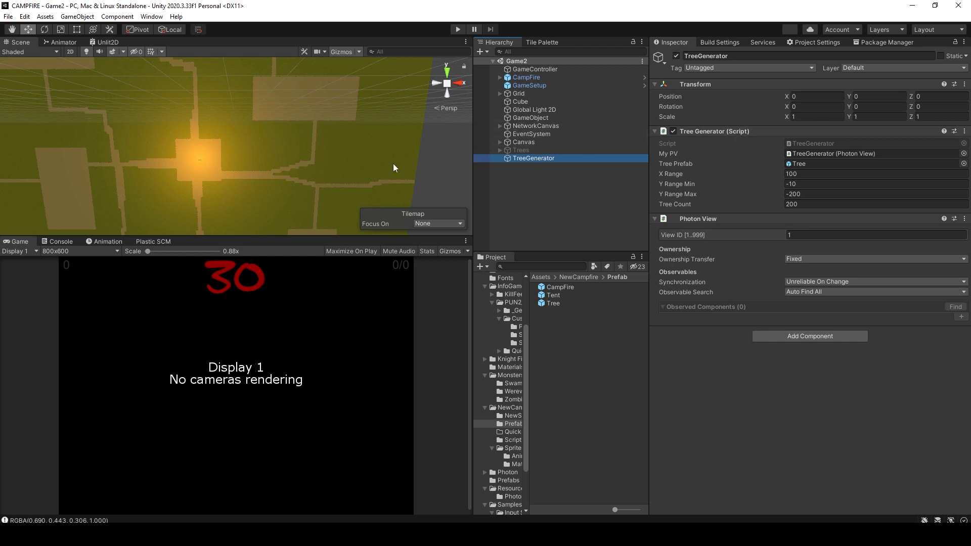
pyautogui.moveTo(214, 98)
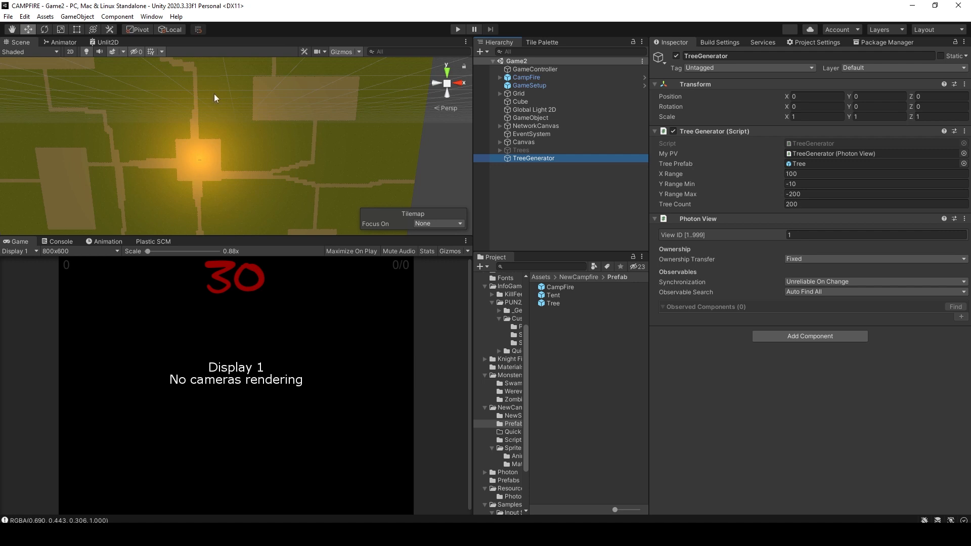
pyautogui.moveTo(390, 182)
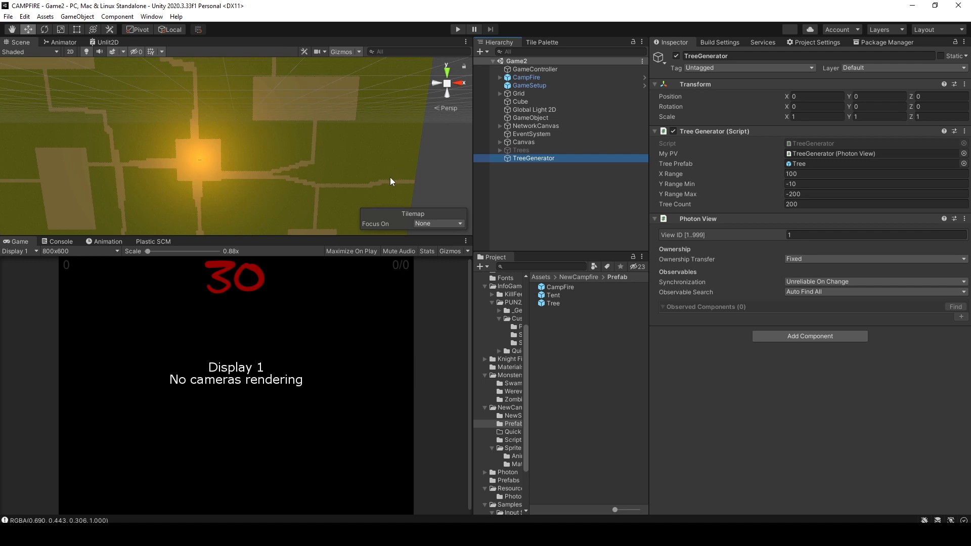
pyautogui.moveTo(440, 266)
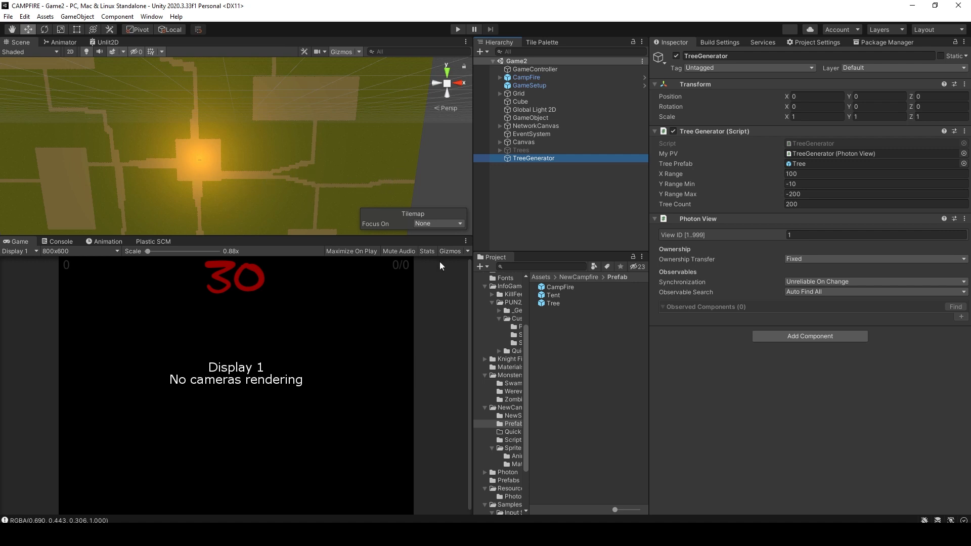
pyautogui.moveTo(225, 131)
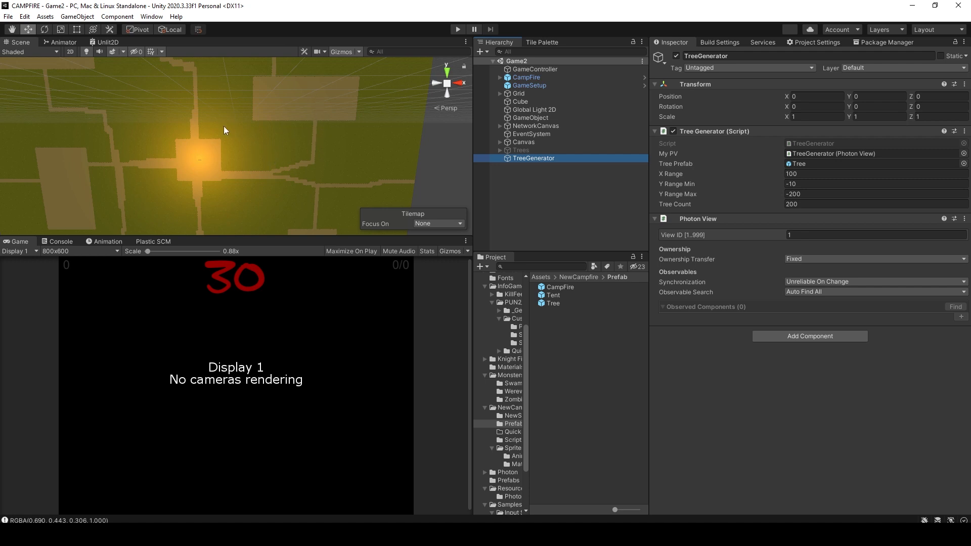
pyautogui.moveTo(269, 222)
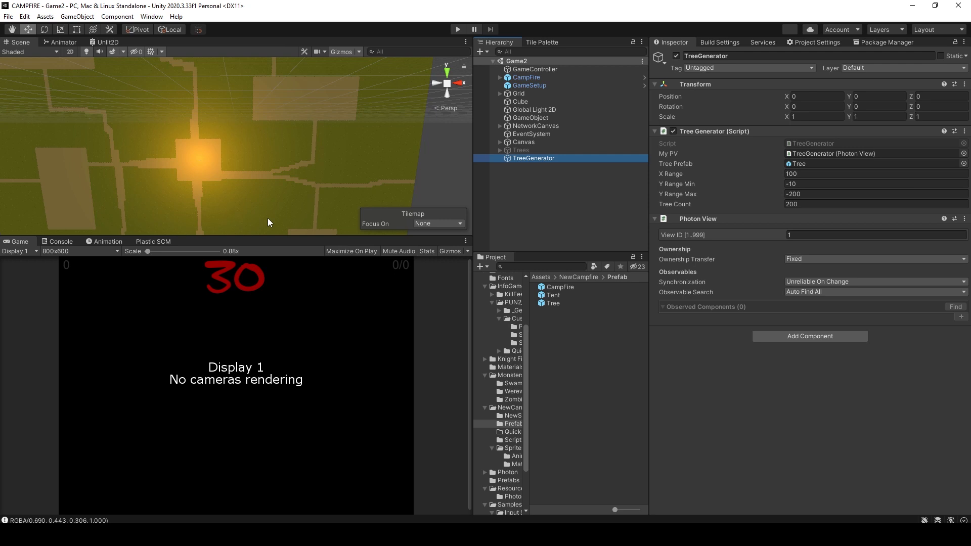
pyautogui.moveTo(702, 159)
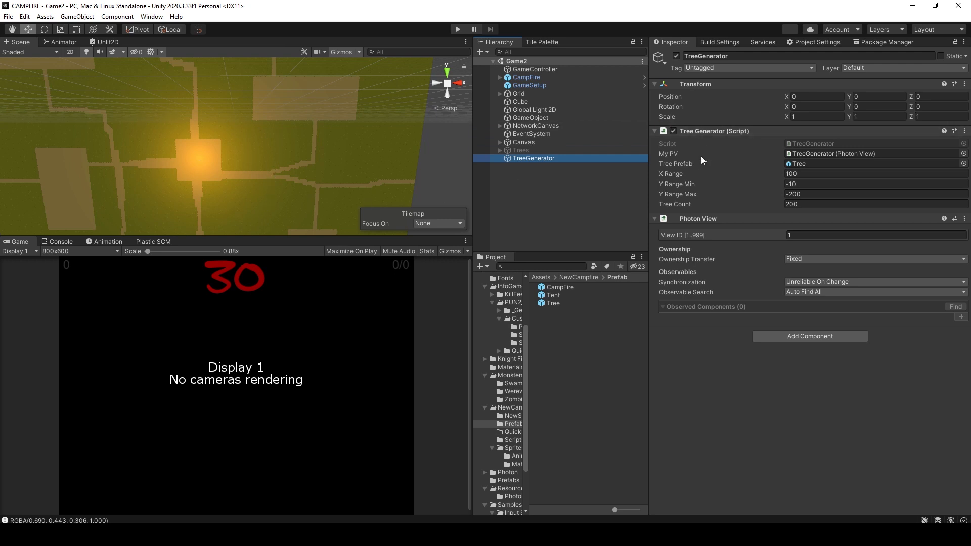
pyautogui.moveTo(702, 160)
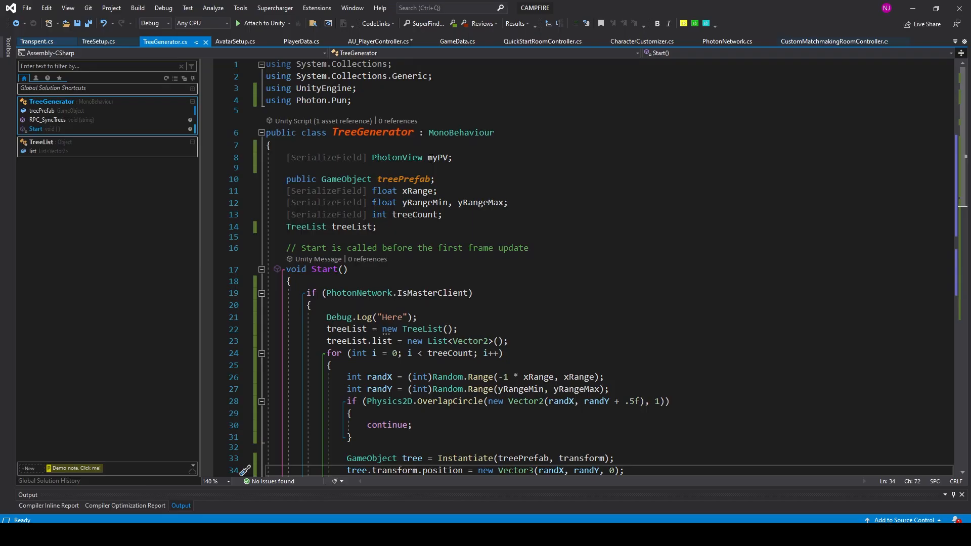
# Highlight the myPV PhotonView and xRange fields in TreeGenerator.cs, then return to Unity.
pyautogui.doubleClick(437, 158)
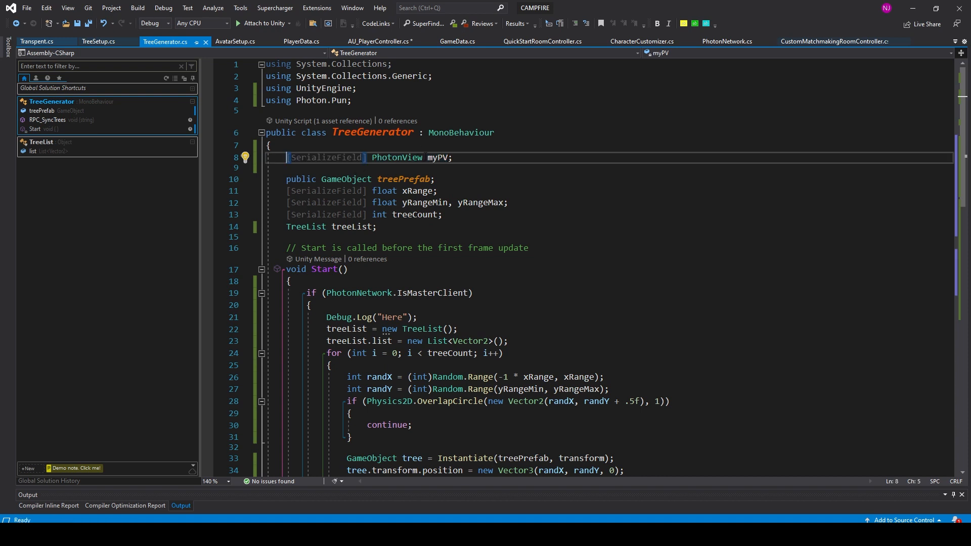
pyautogui.moveTo(397, 158)
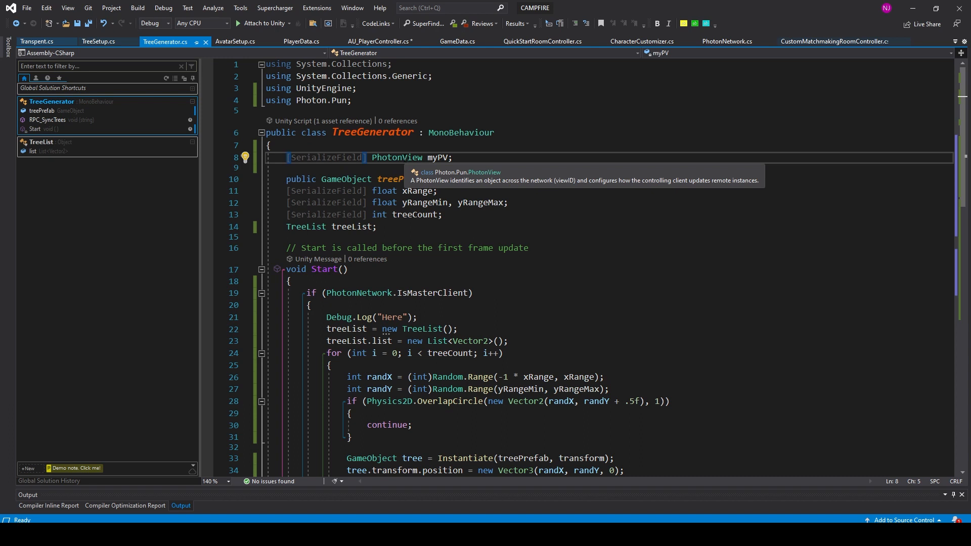
pyautogui.doubleClick(402, 179)
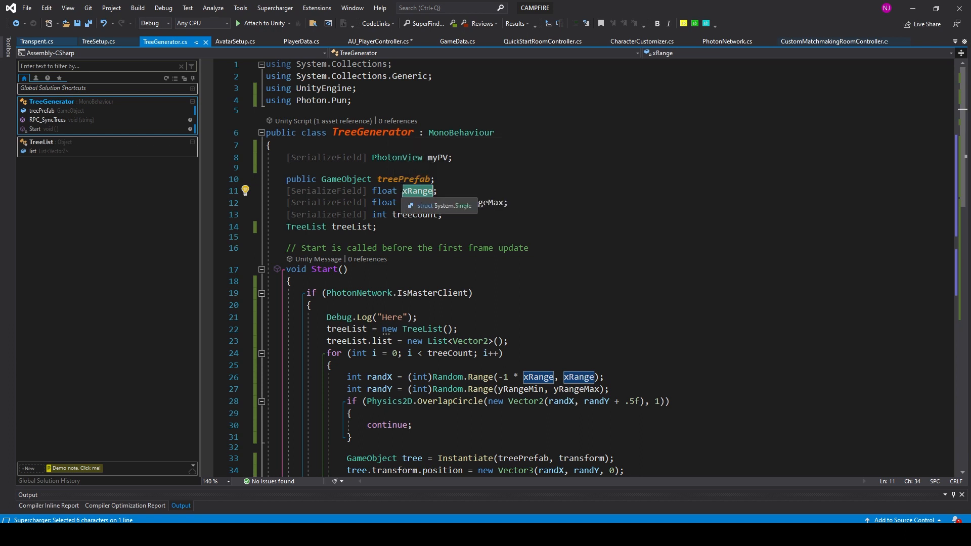
pyautogui.moveTo(426, 202)
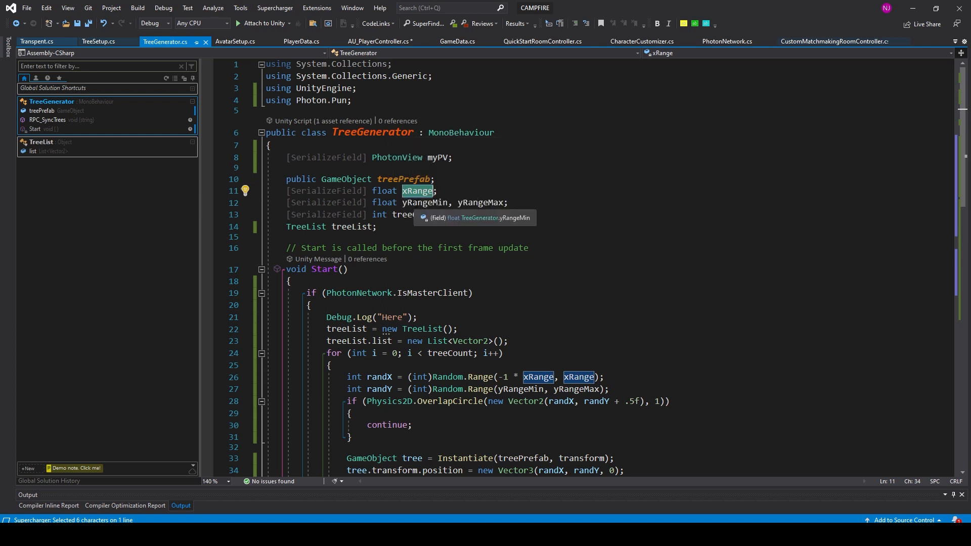
pyautogui.click(424, 202)
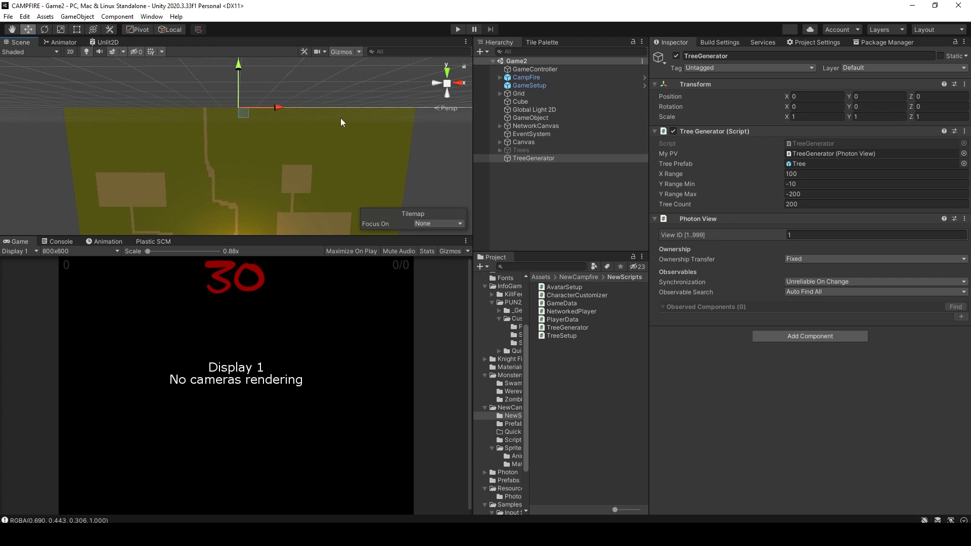
pyautogui.moveTo(366, 225)
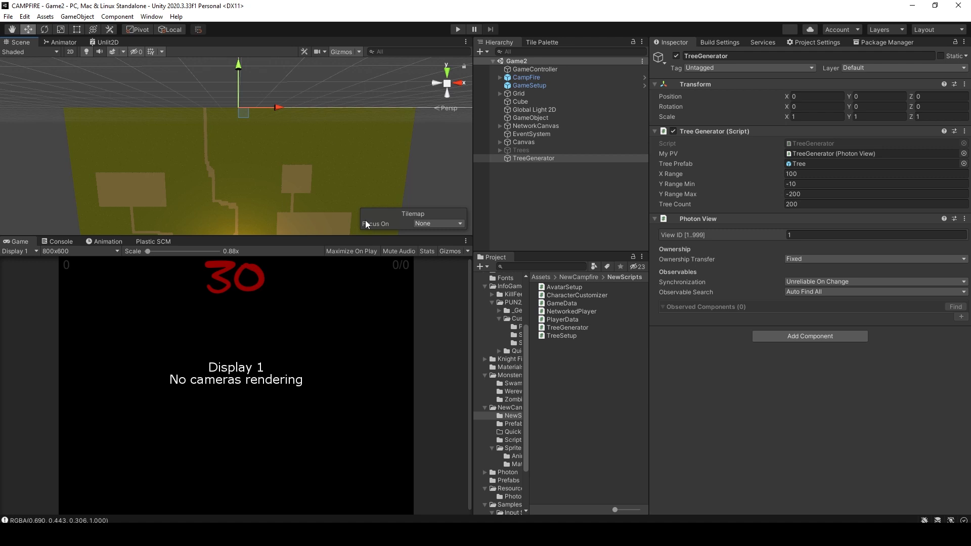
pyautogui.moveTo(376, 142)
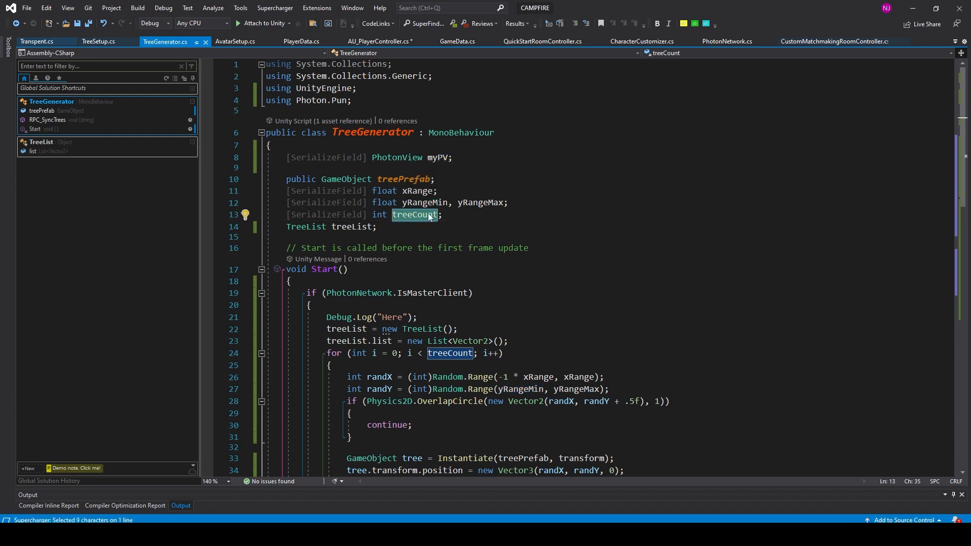
pyautogui.moveTo(414, 214)
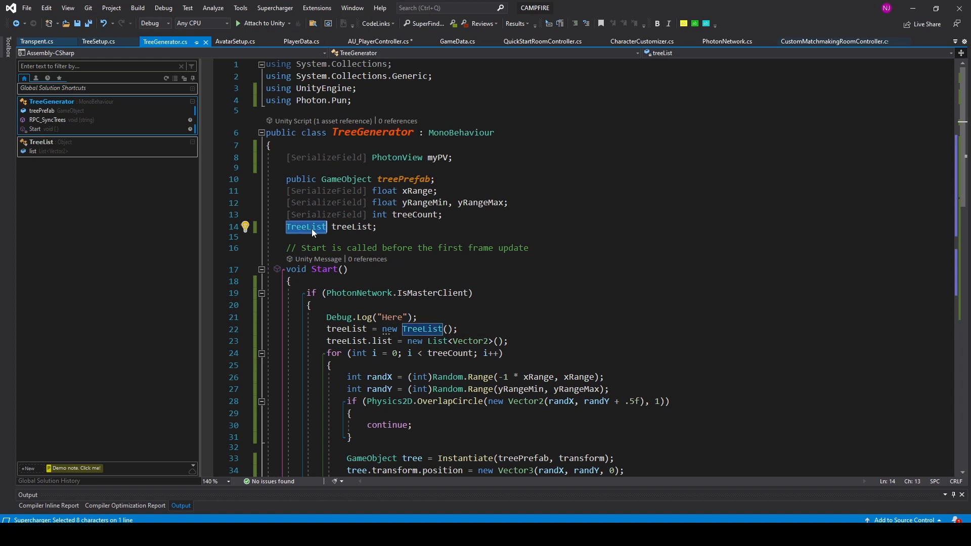
# Scroll TreeGenerator.cs down to the TreeList class holding Vector2 positions.
pyautogui.scroll(-3)
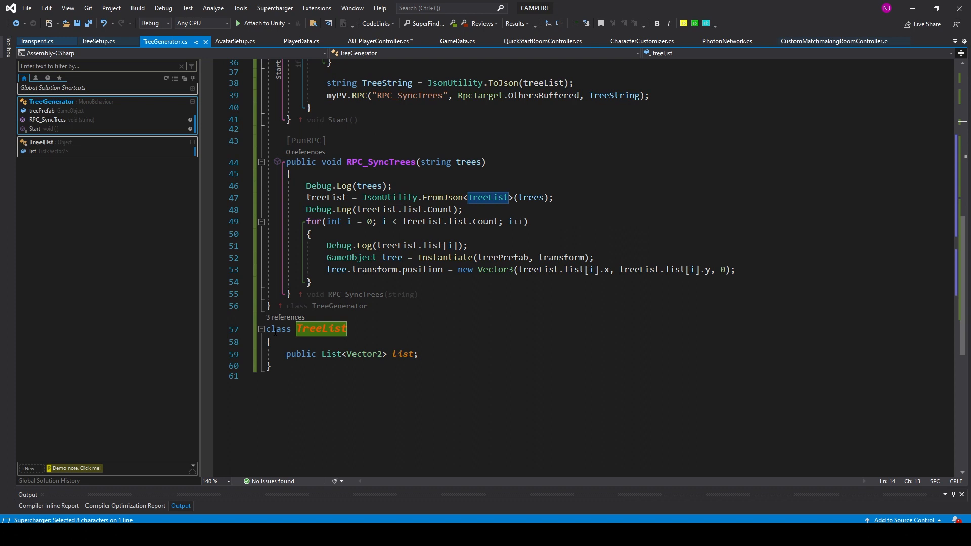
pyautogui.doubleClick(278, 328)
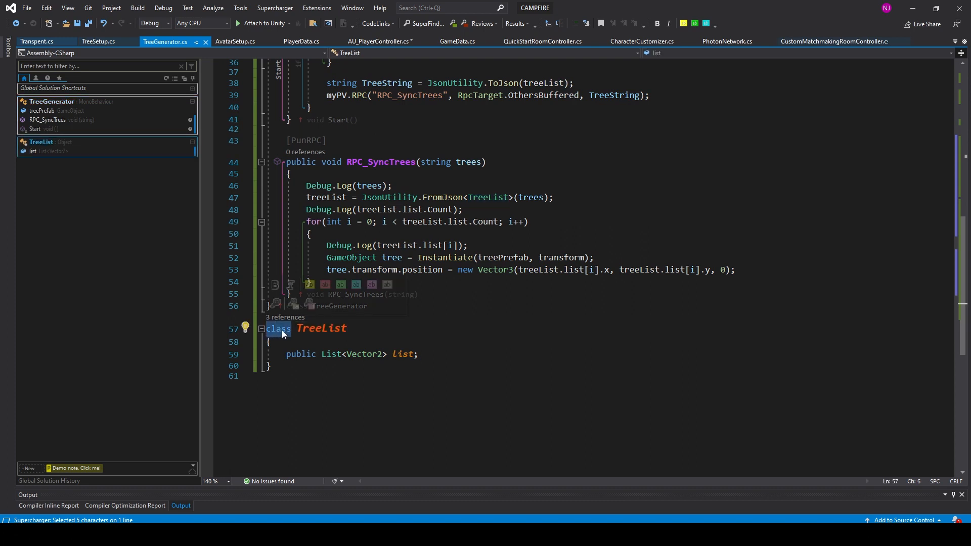
pyautogui.doubleClick(321, 327)
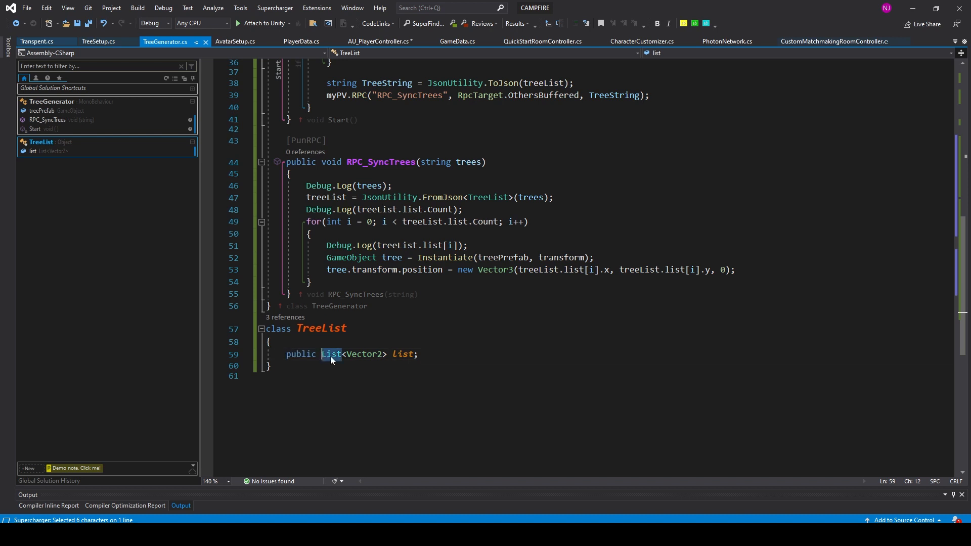
pyautogui.doubleClick(363, 354)
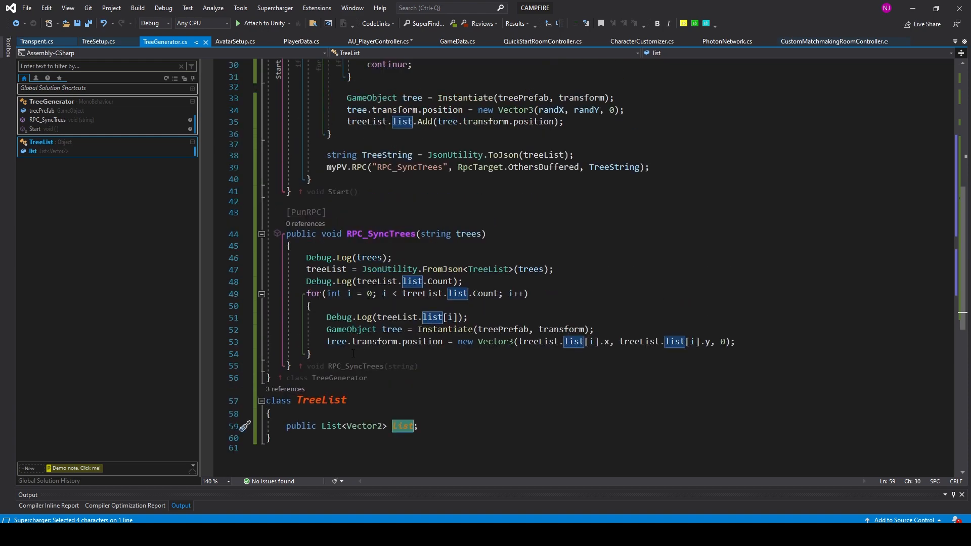
pyautogui.scroll(-3)
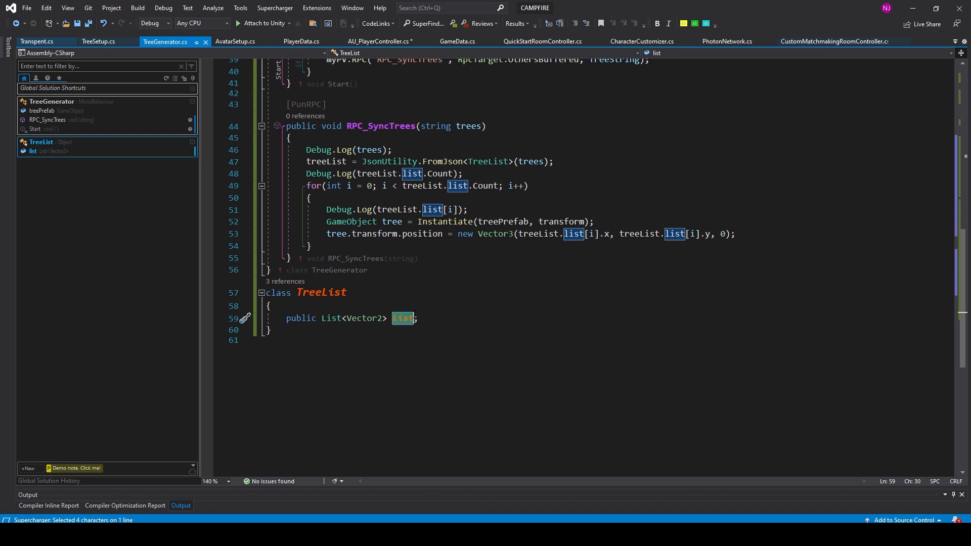
pyautogui.click(424, 324)
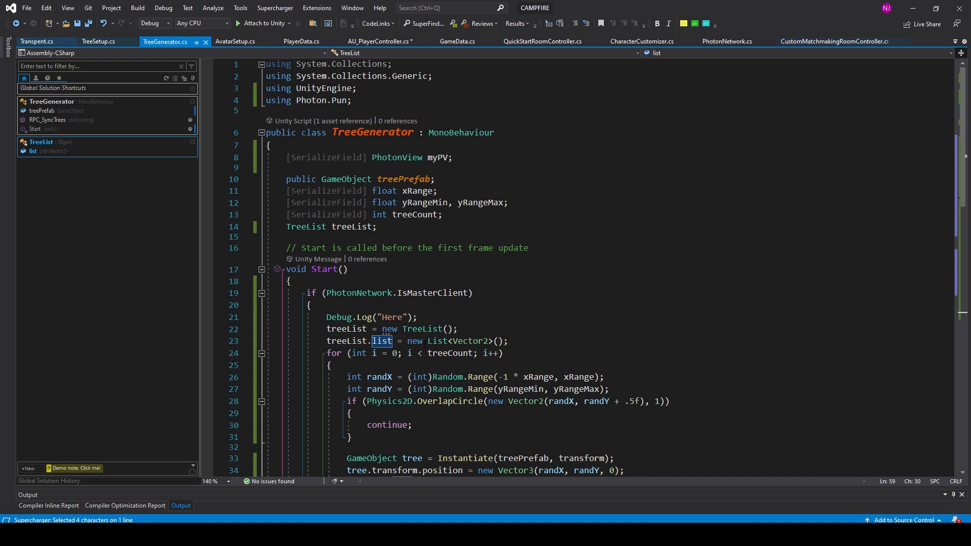
pyautogui.scroll(-3)
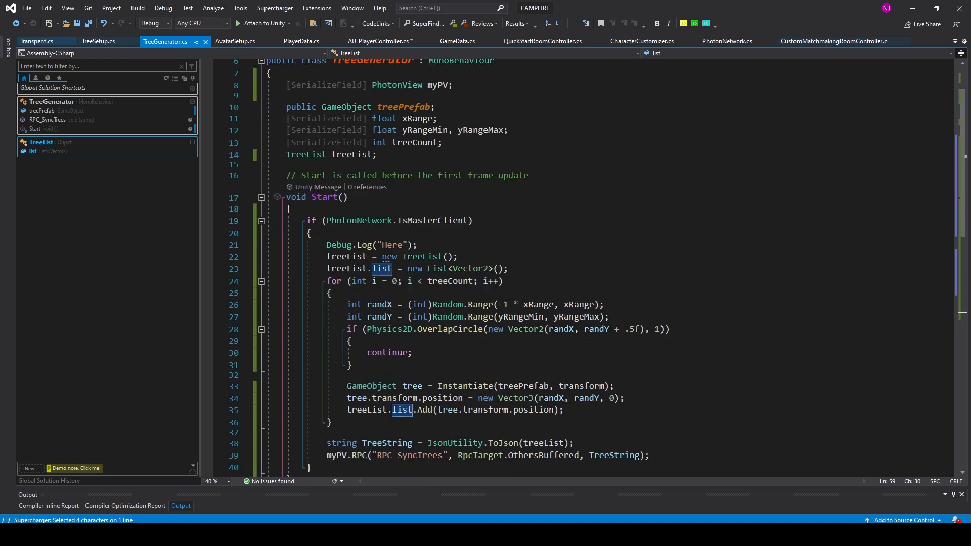
pyautogui.click(311, 220)
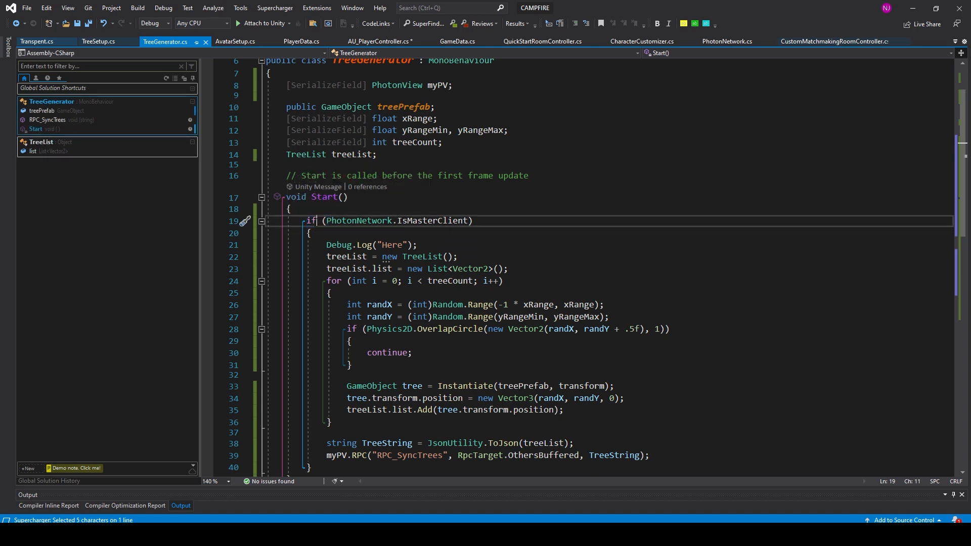
pyautogui.doubleClick(432, 220)
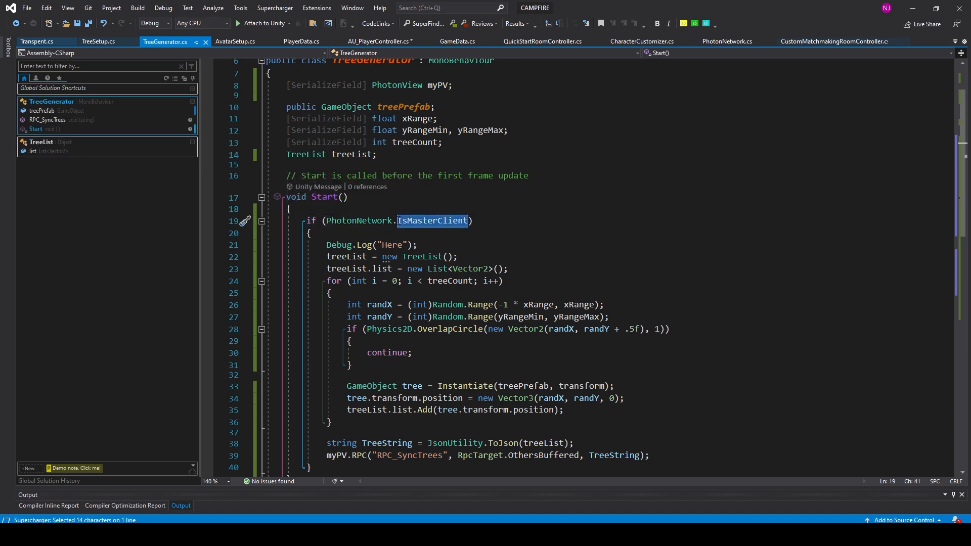
pyautogui.scroll(-3)
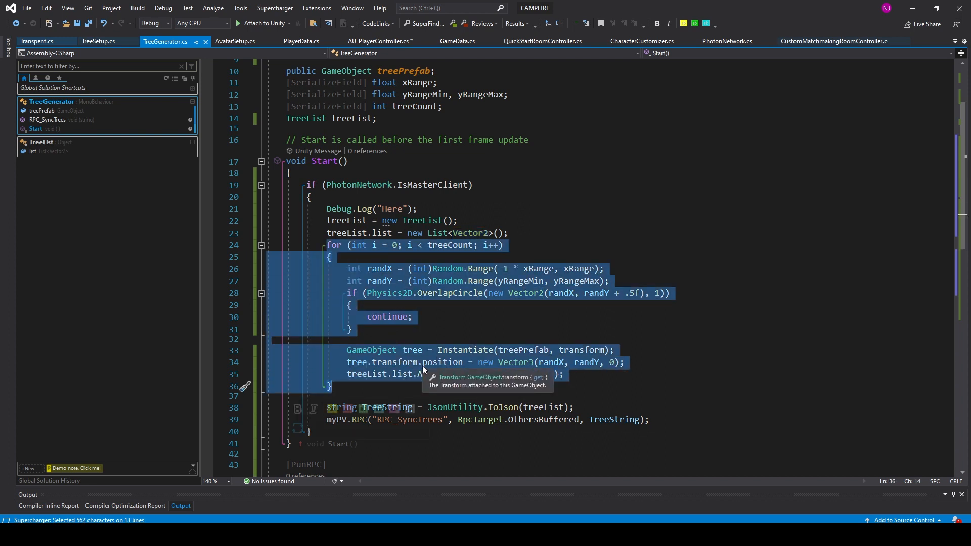
pyautogui.click(358, 245)
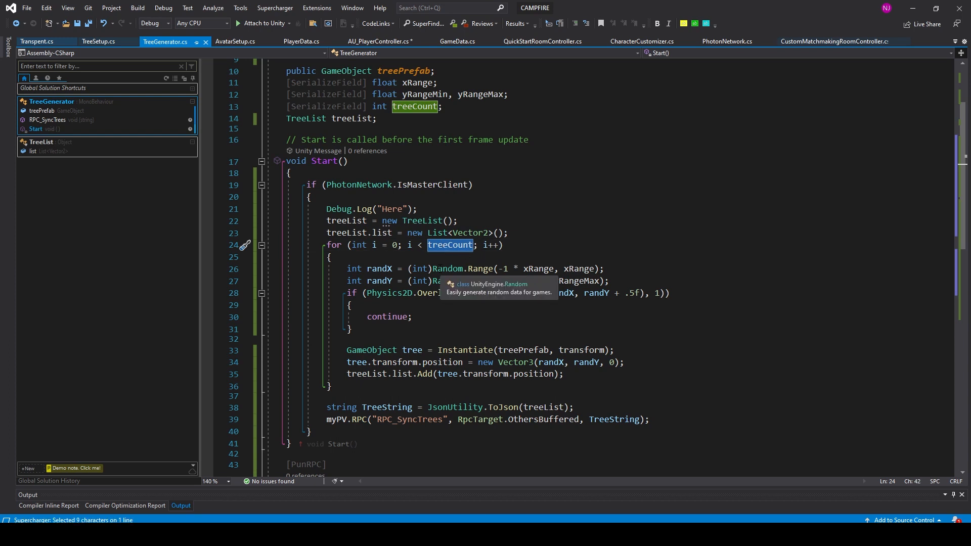
pyautogui.scroll(-3)
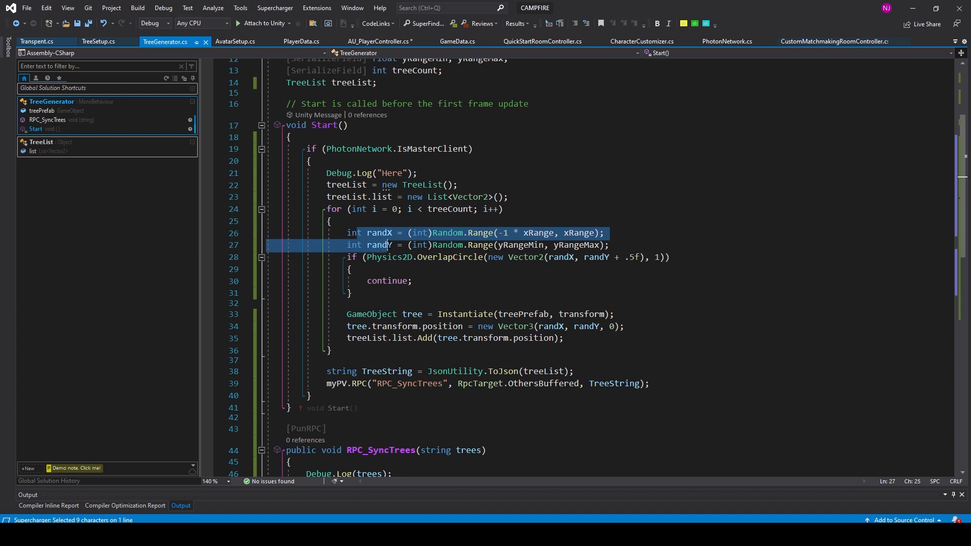
pyautogui.click(386, 245)
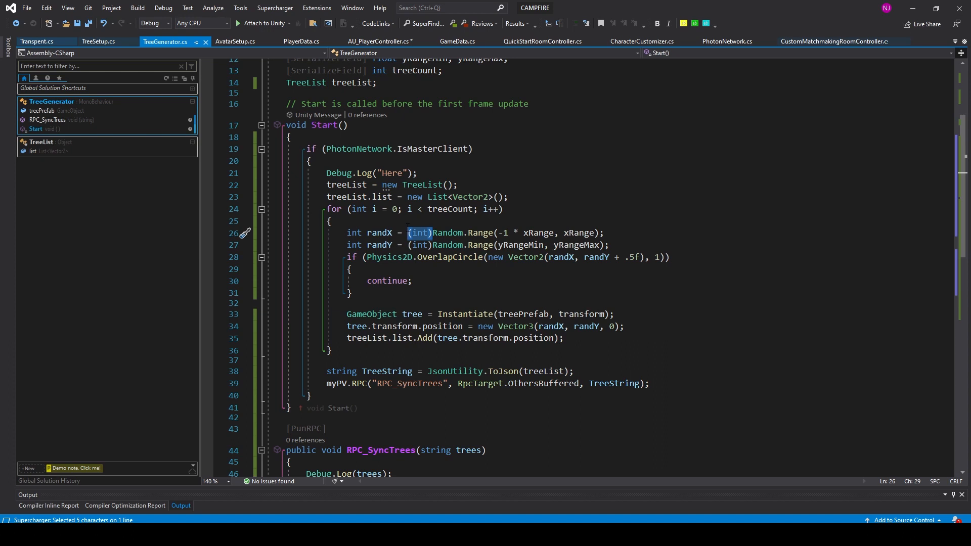
pyautogui.click(349, 269)
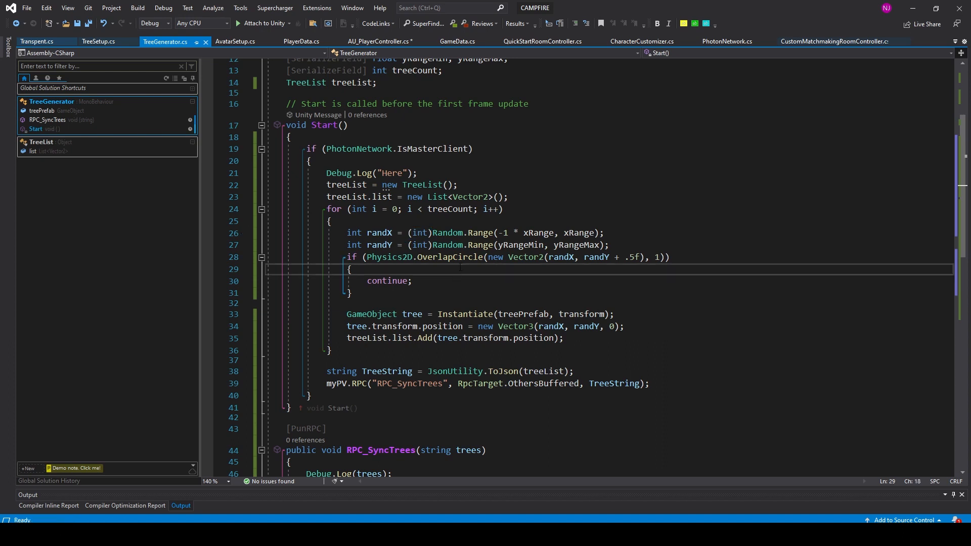
pyautogui.doubleClick(451, 257)
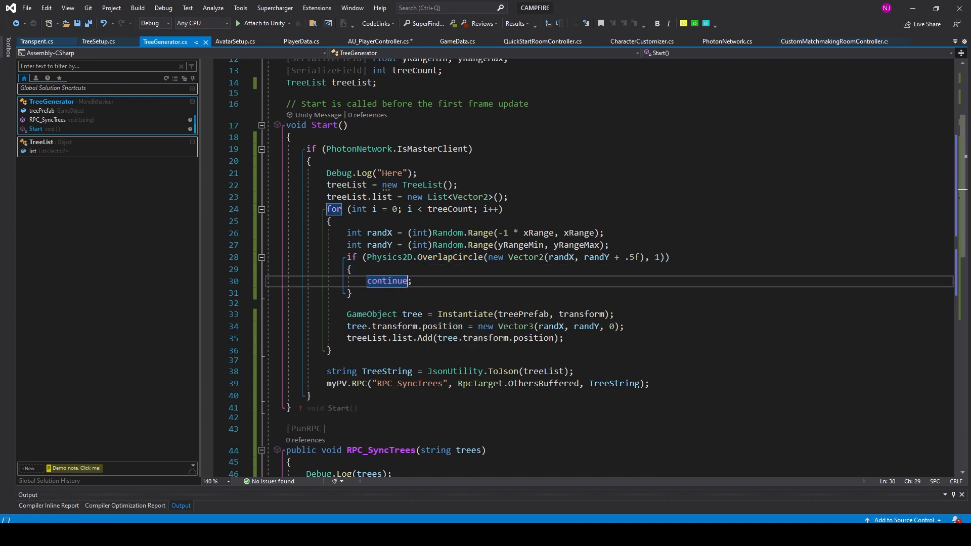
pyautogui.moveTo(426, 257)
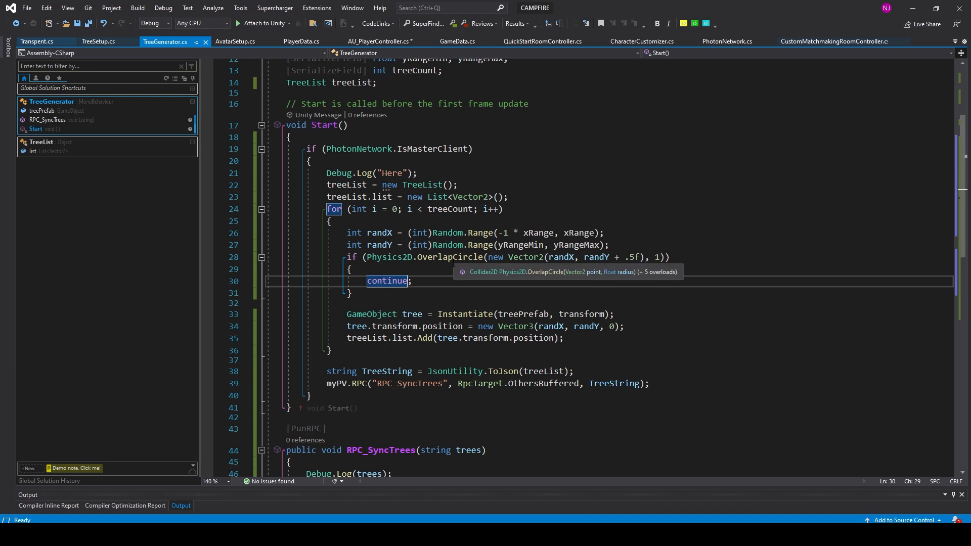
pyautogui.doubleClick(451, 256)
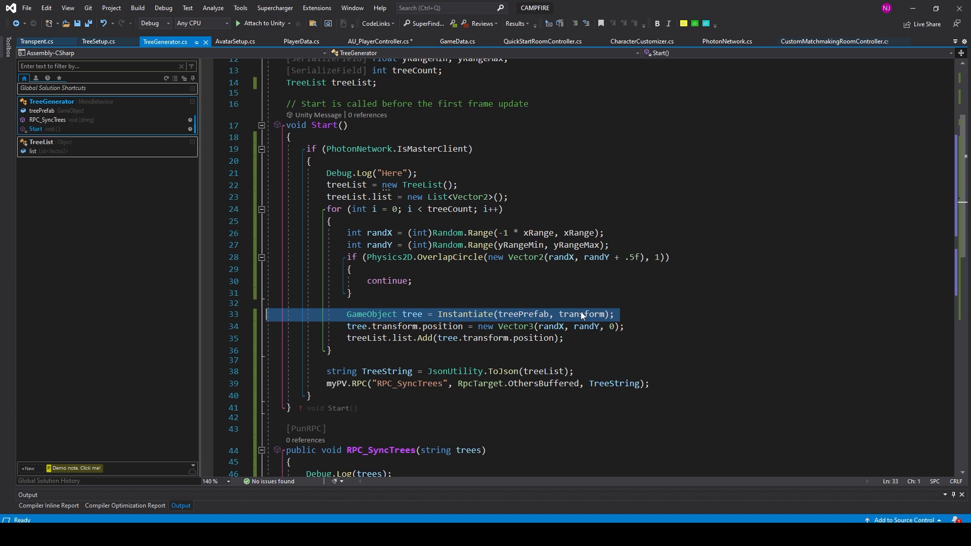
pyautogui.doubleClick(582, 313)
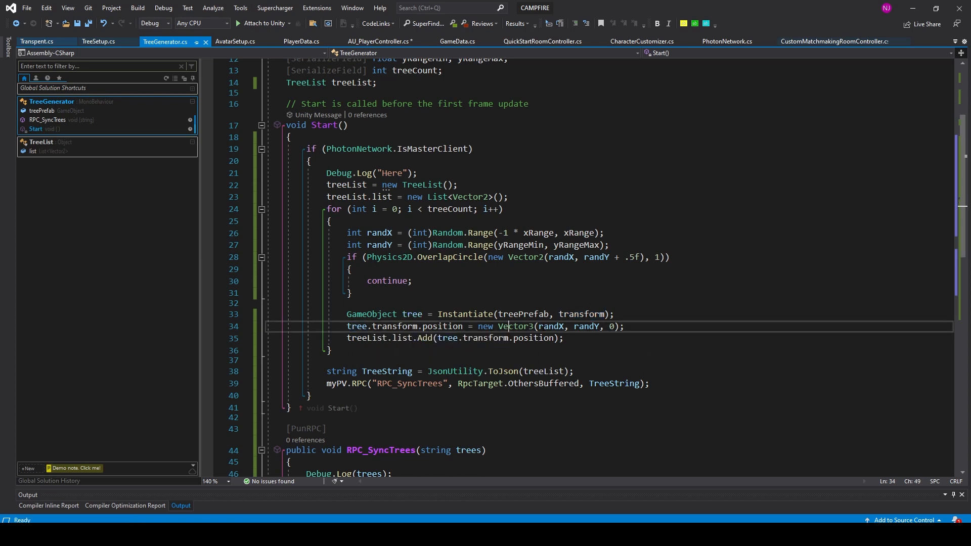
pyautogui.click(362, 337)
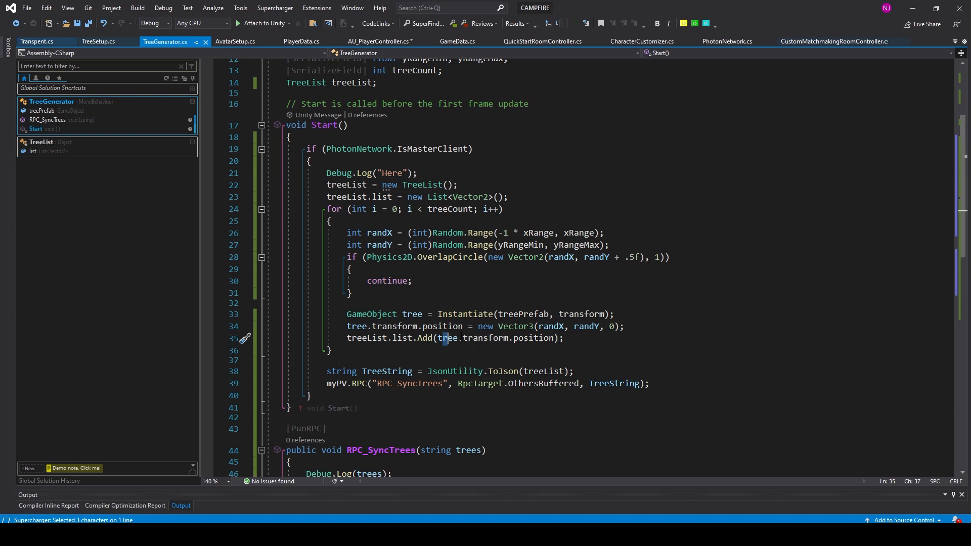
pyautogui.doubleClick(533, 338)
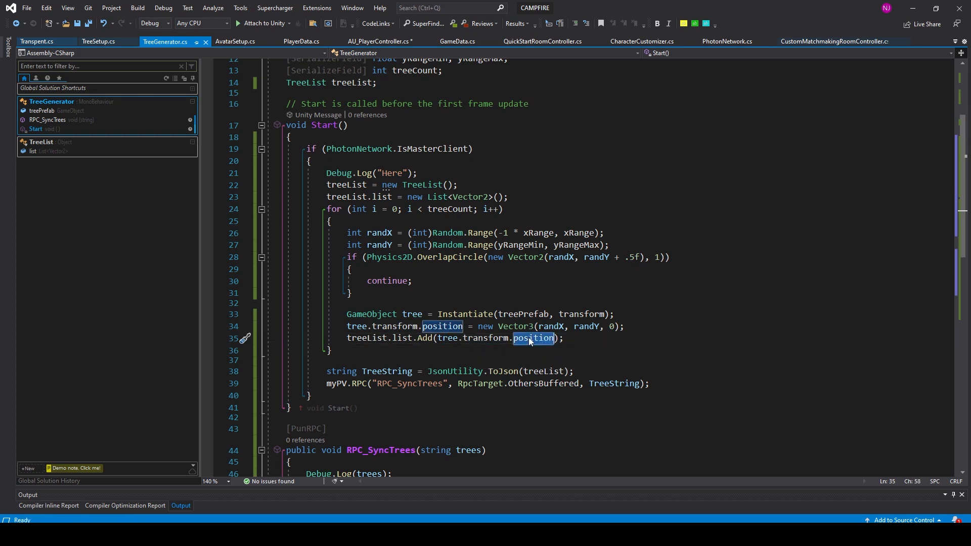
pyautogui.doubleClick(533, 338)
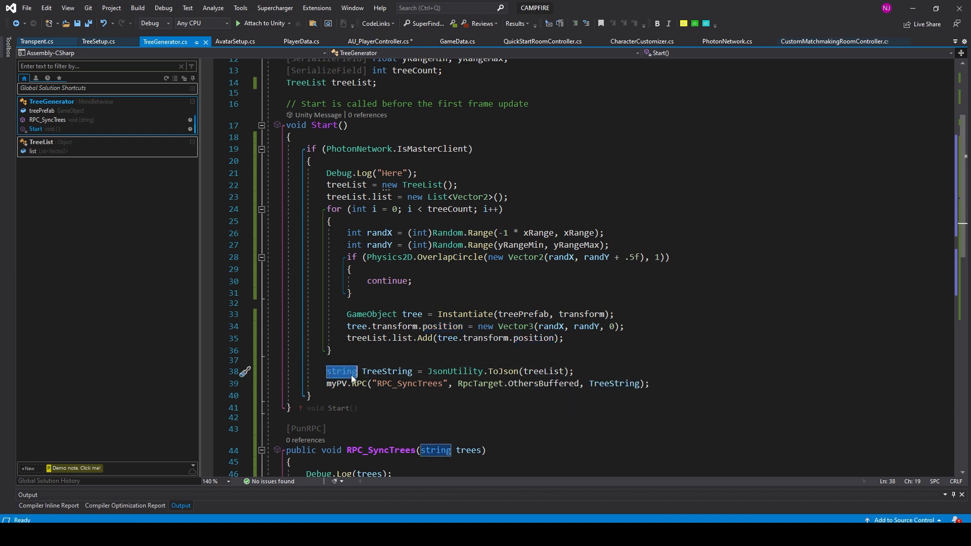
pyautogui.doubleClick(385, 371)
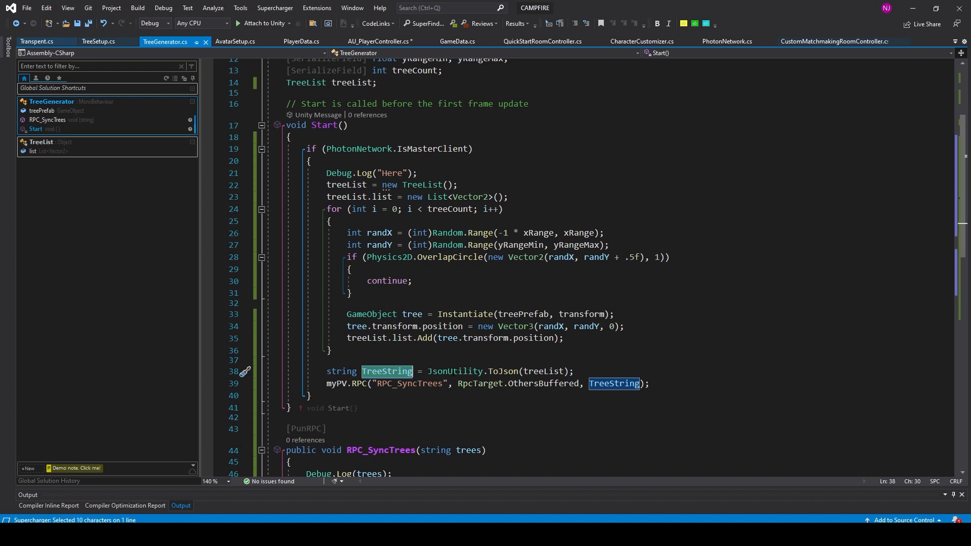
pyautogui.click(497, 371)
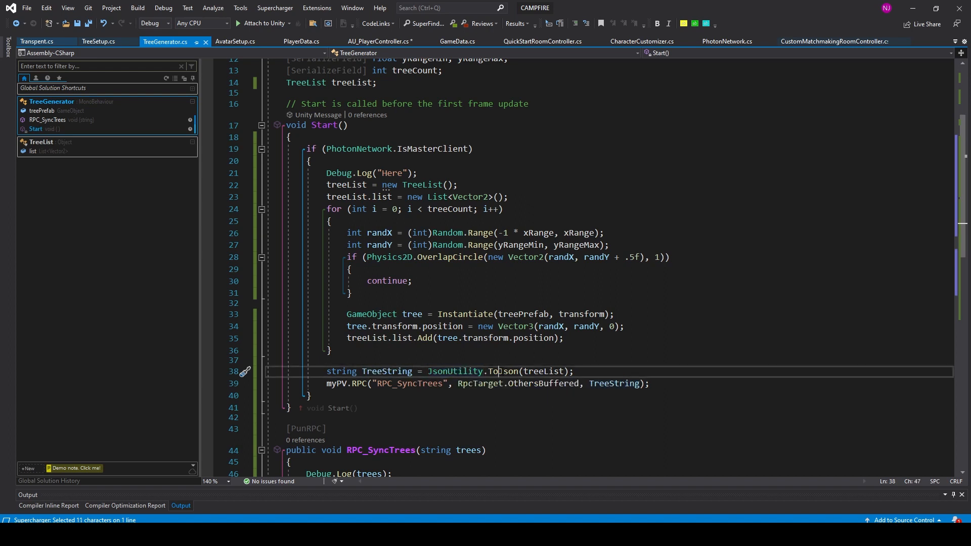
pyautogui.doubleClick(544, 371)
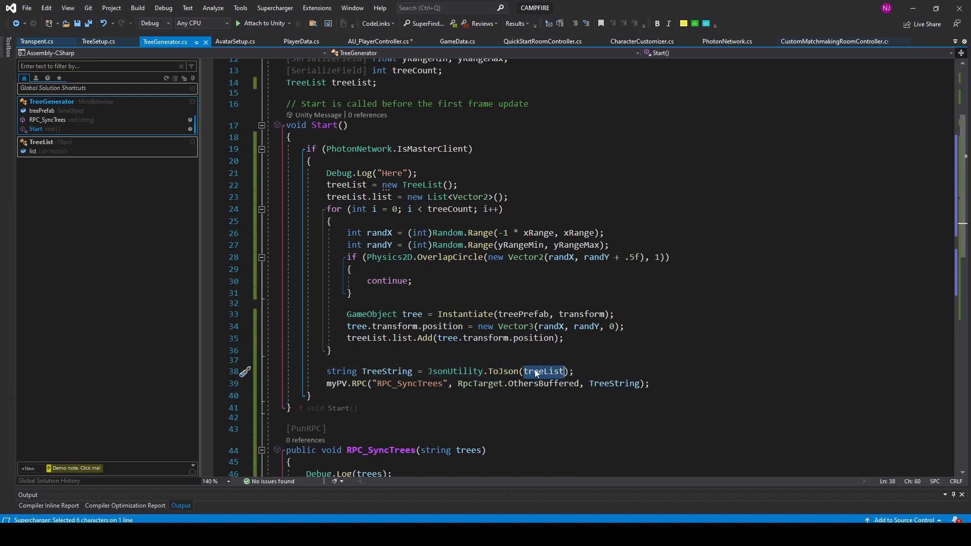
pyautogui.doubleClick(544, 371)
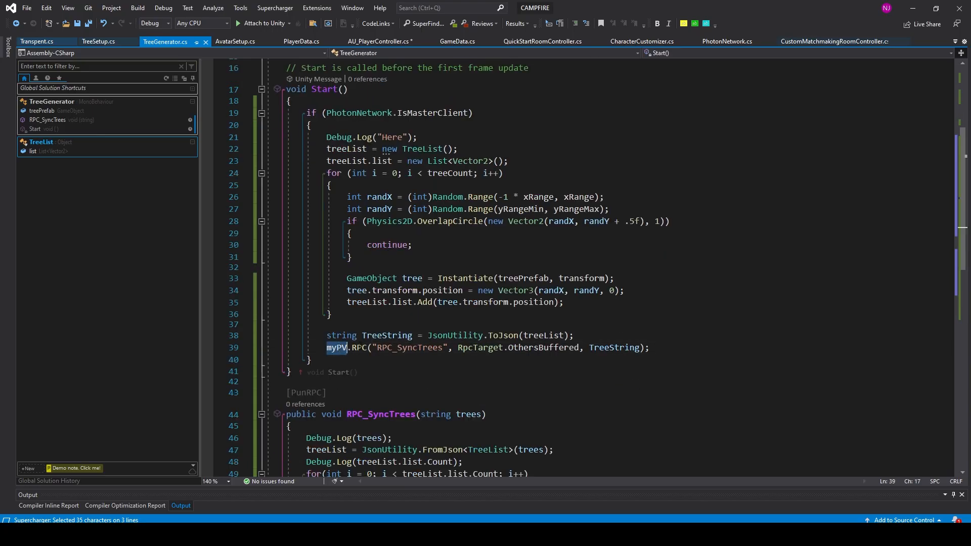
pyautogui.doubleClick(336, 347)
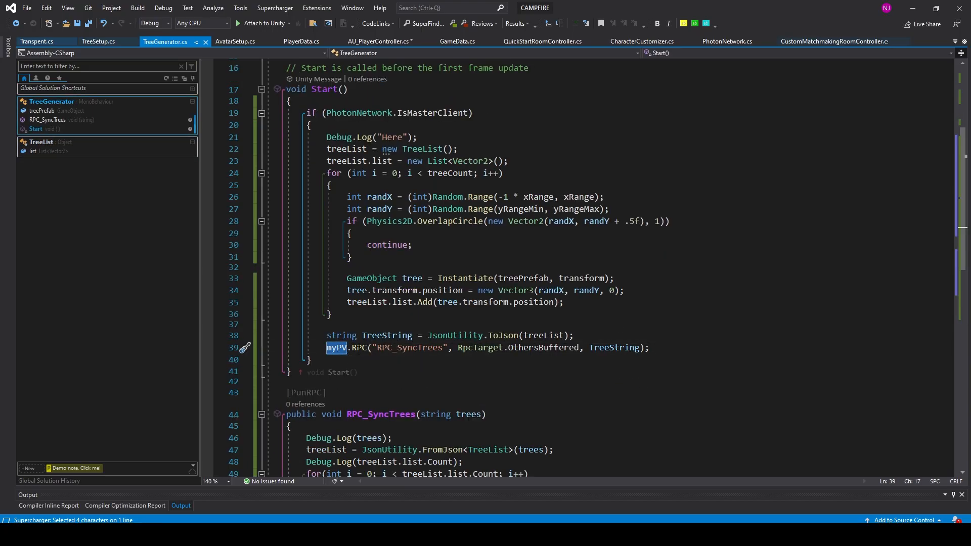
pyautogui.doubleClick(407, 346)
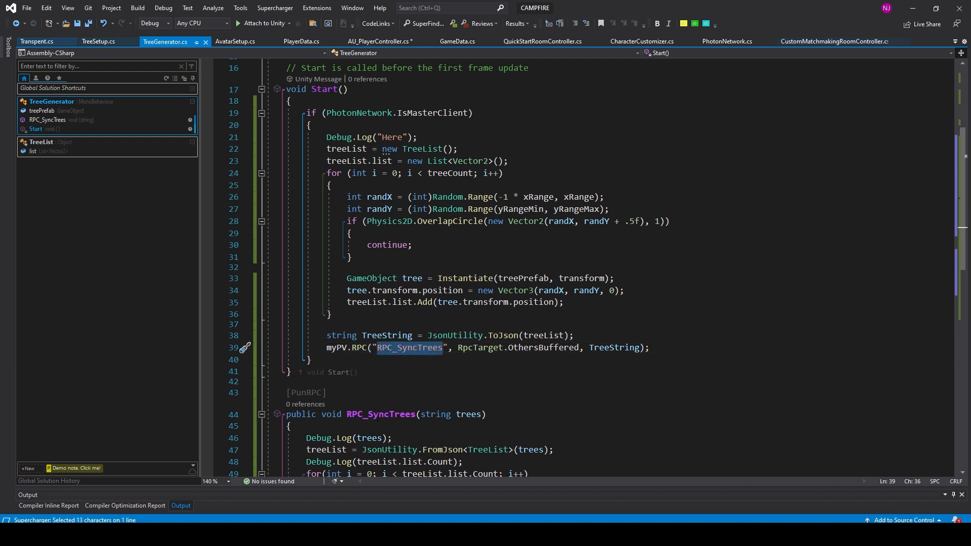
pyautogui.scroll(-3)
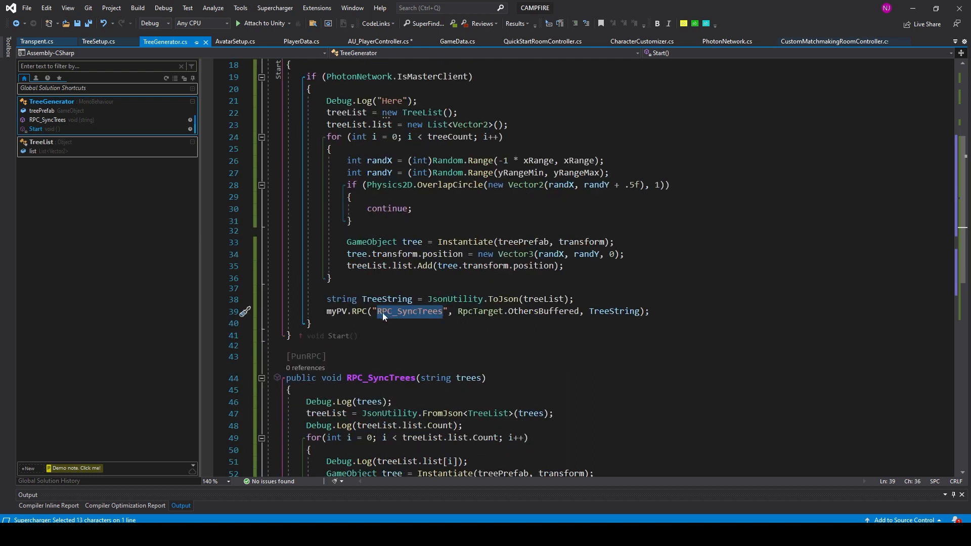
pyautogui.moveTo(407, 310)
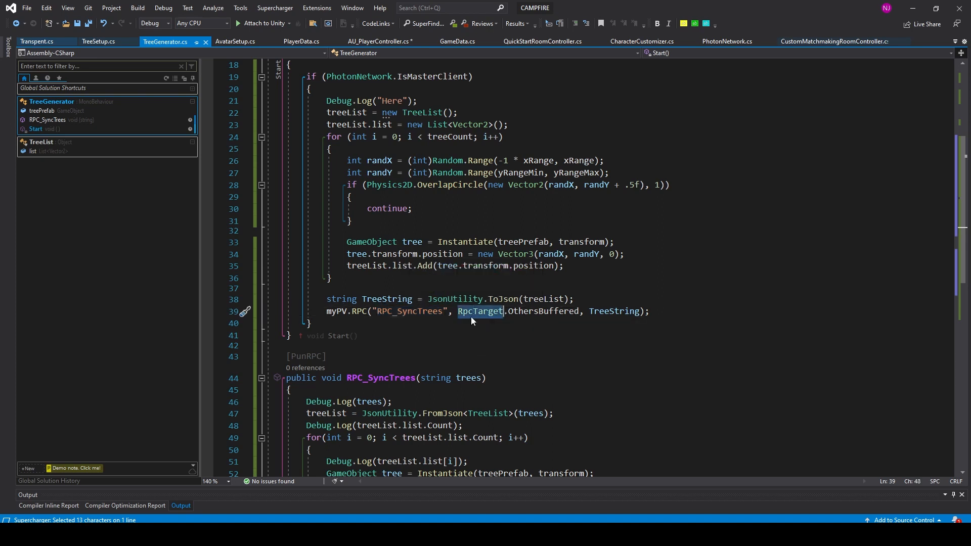
pyautogui.doubleClick(541, 310)
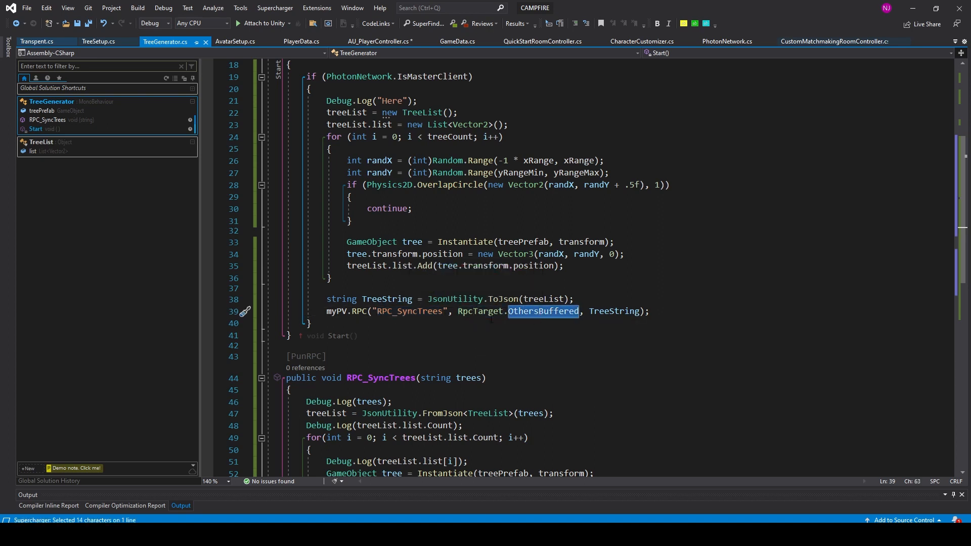
pyautogui.moveTo(542, 311)
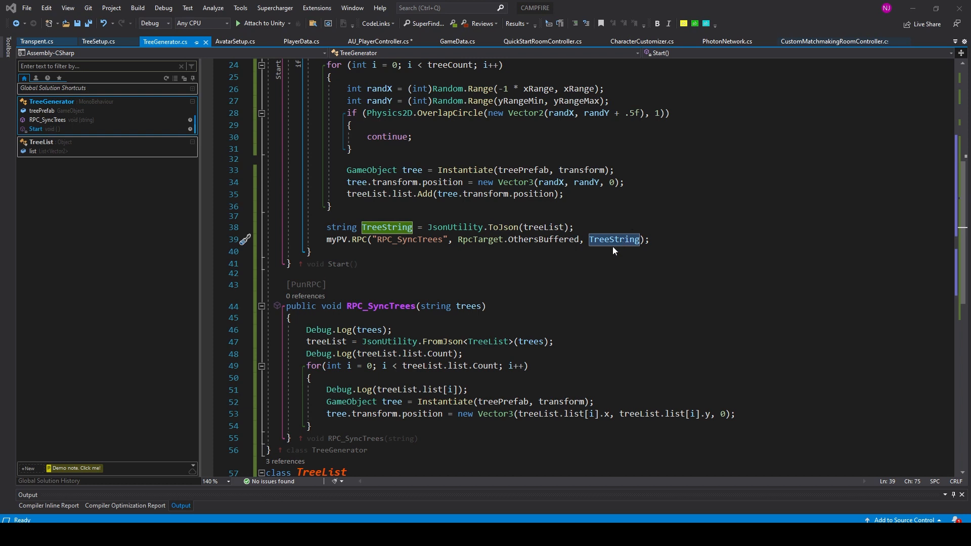
pyautogui.moveTo(619, 251)
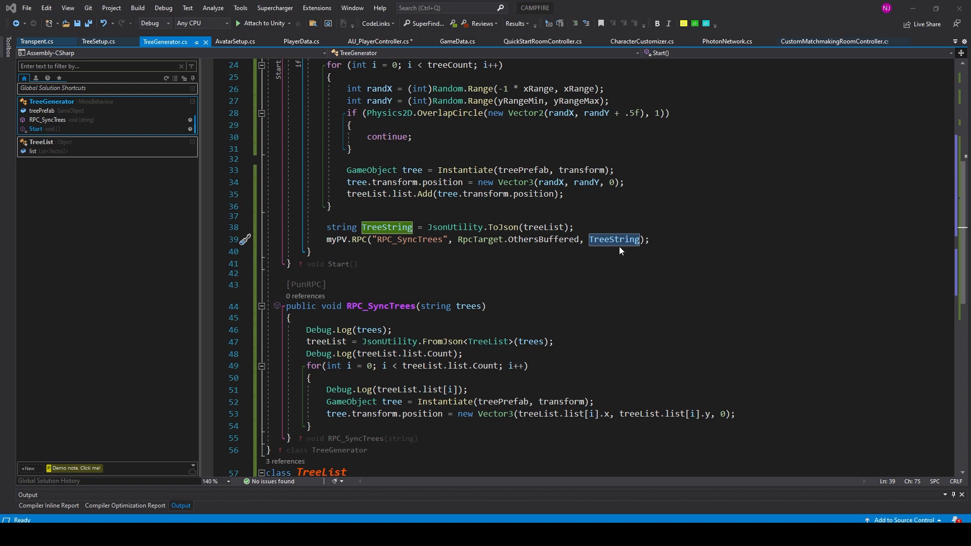
pyautogui.moveTo(621, 251)
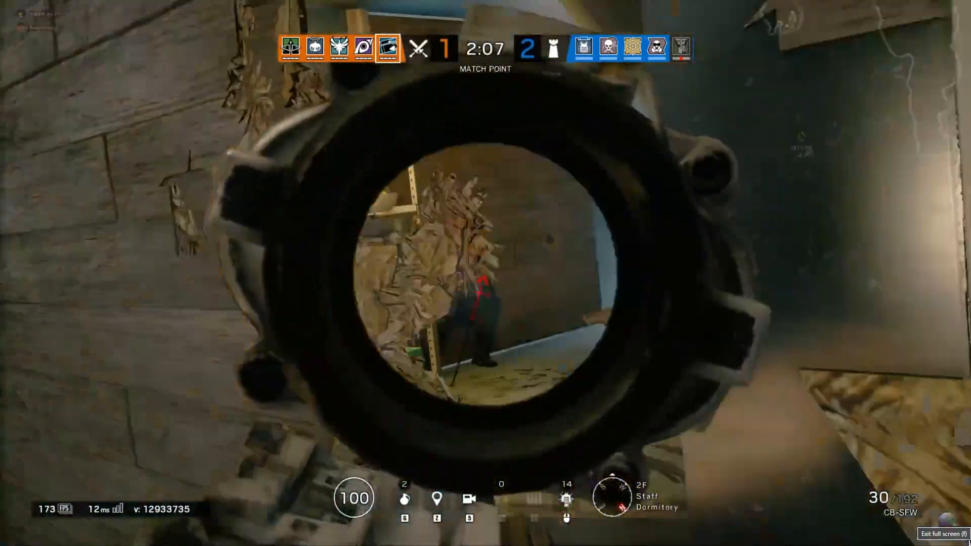
pyautogui.click(485, 273)
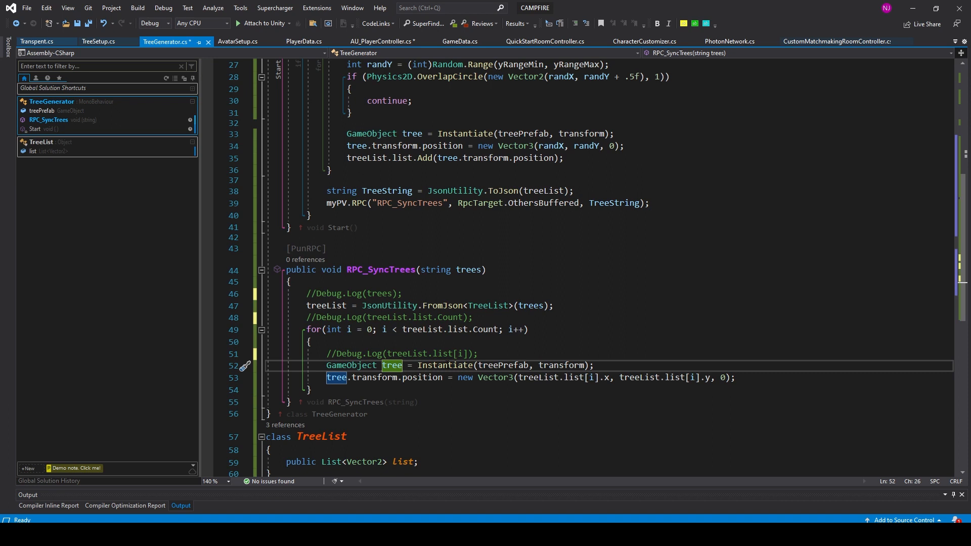
# Highlight the treeList usages in the RPC_SyncTrees spawn loop, then return to Unity.
pyautogui.doubleClick(561, 365)
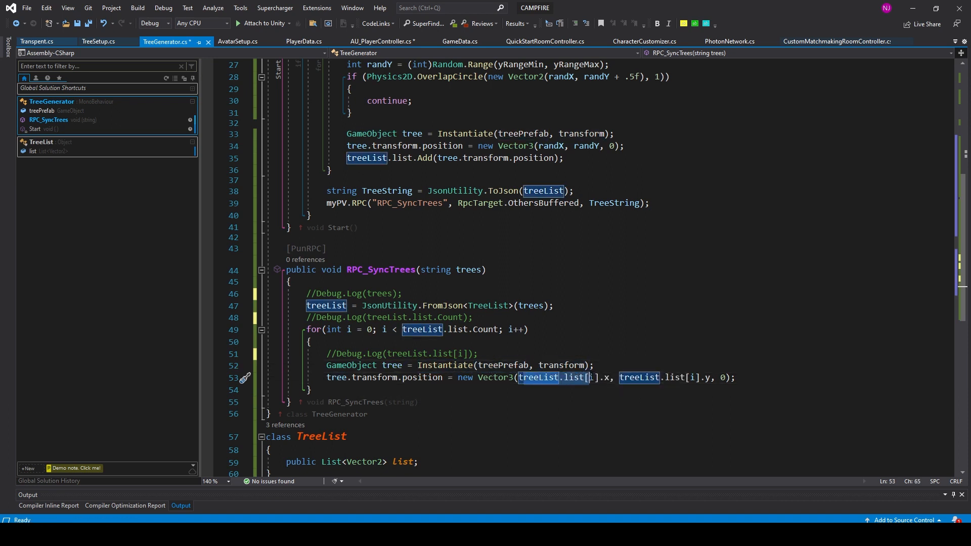
pyautogui.moveTo(521, 378); pyautogui.dragTo(614, 377)
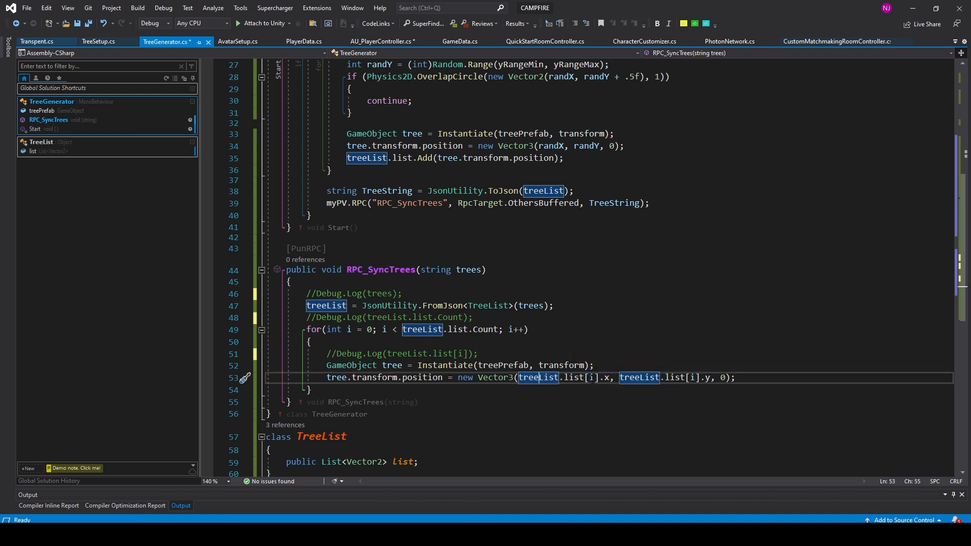
pyautogui.moveTo(693, 378)
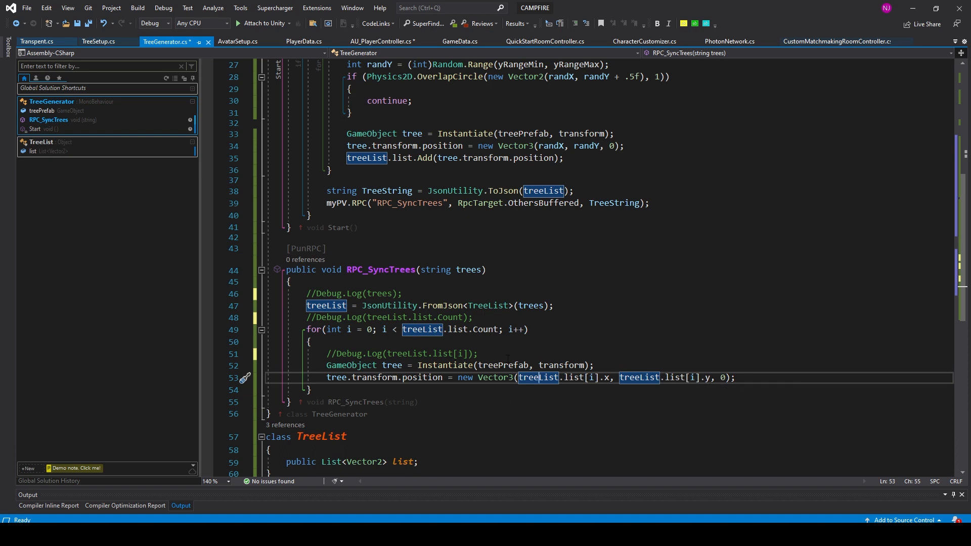
pyautogui.click(630, 536)
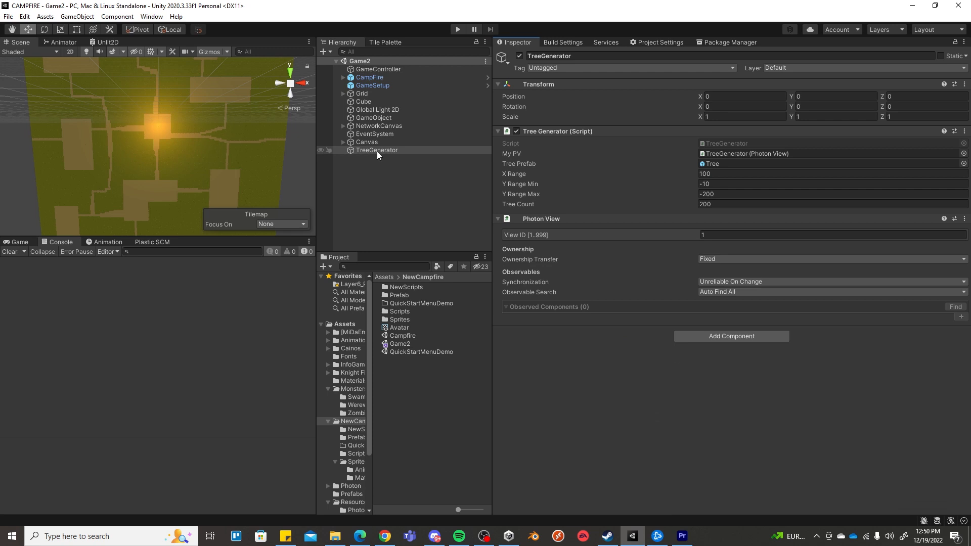
pyautogui.moveTo(565, 123)
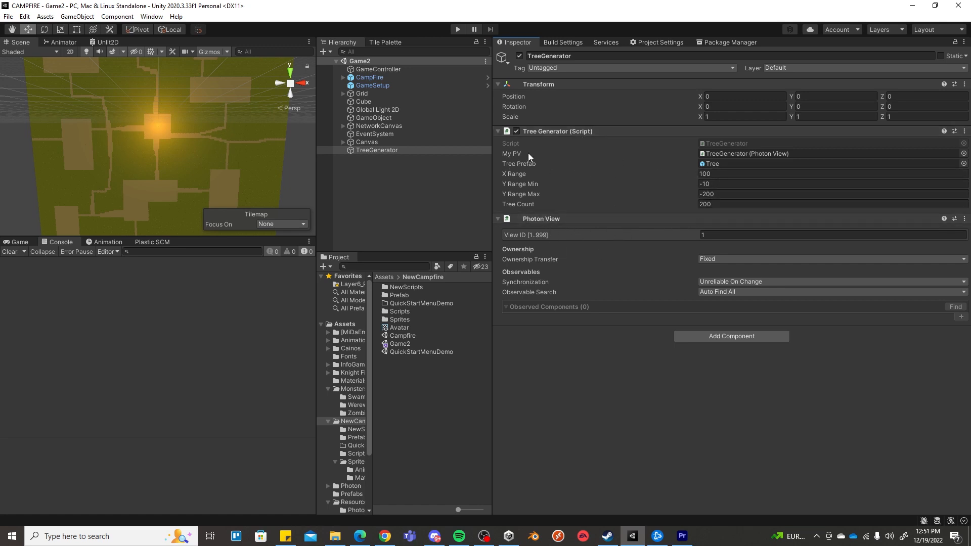
pyautogui.moveTo(461, 266)
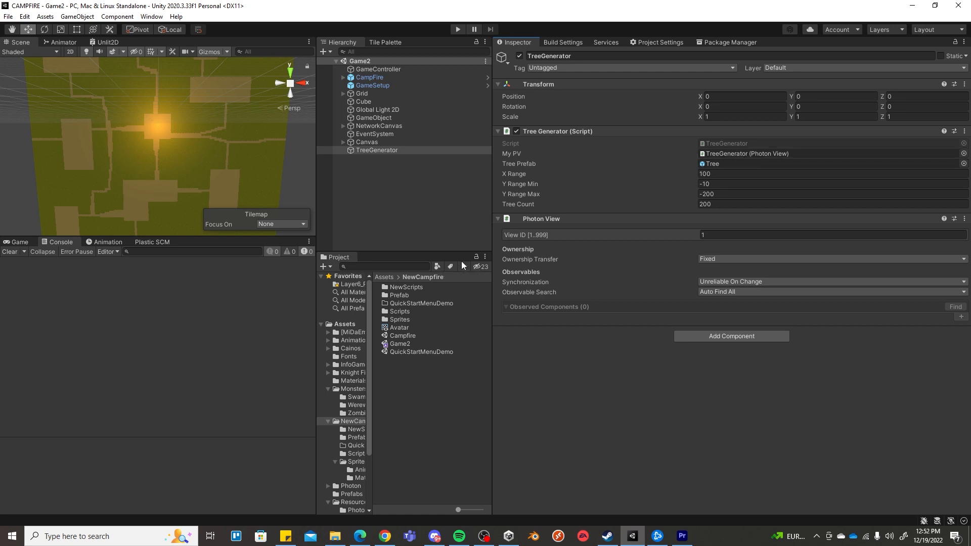
pyautogui.moveTo(437, 266)
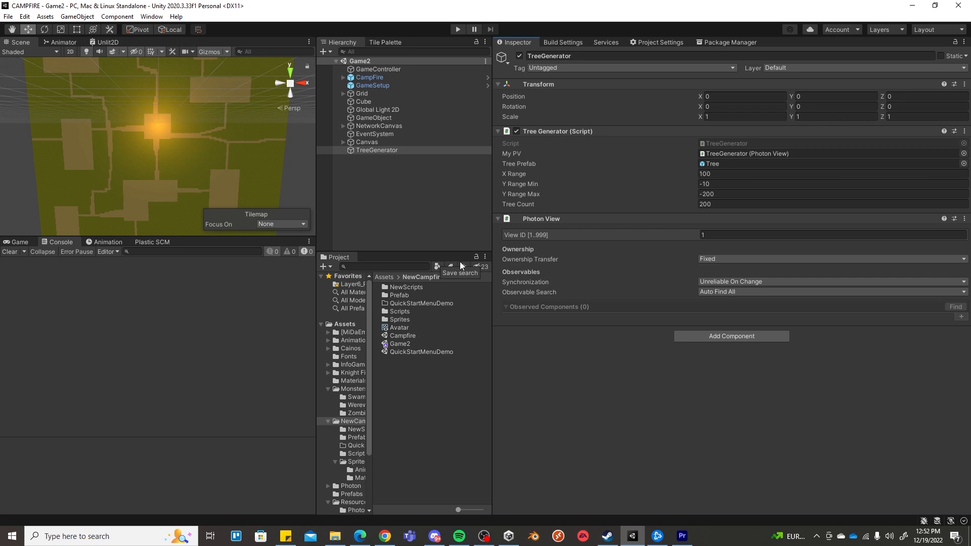
pyautogui.moveTo(440, 290)
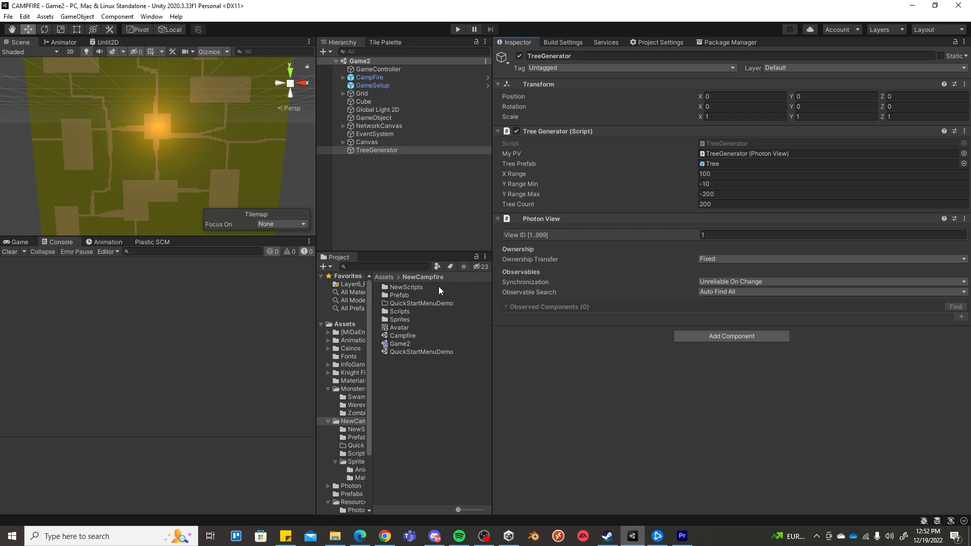
pyautogui.moveTo(437, 277)
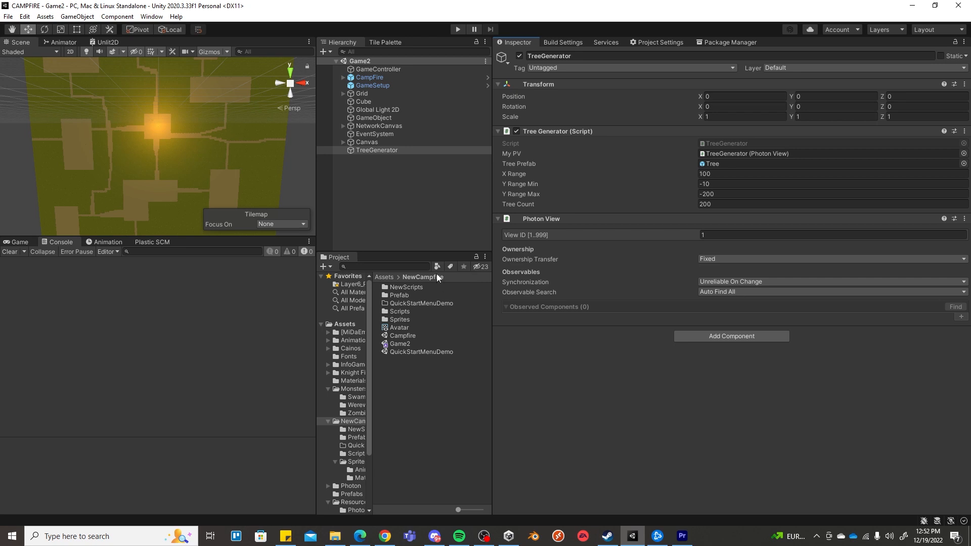
pyautogui.moveTo(437, 279)
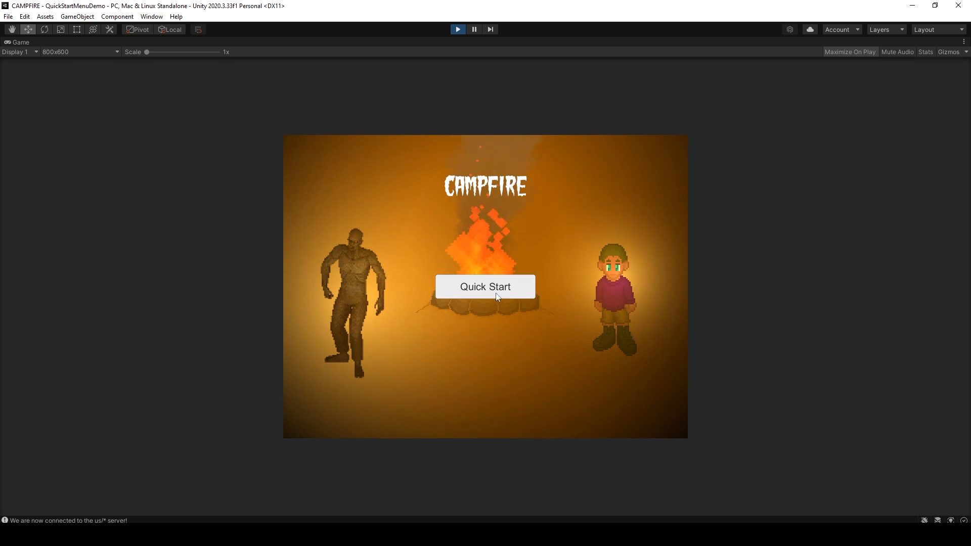
# Quick Start from the Campfire menu to join a room and spawn the player.
pyautogui.click(484, 286)
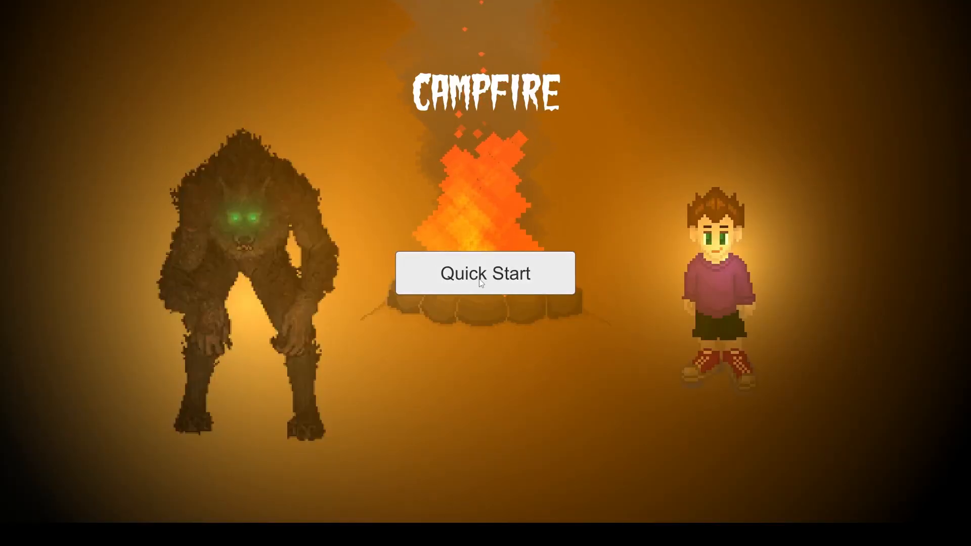
pyautogui.click(484, 273)
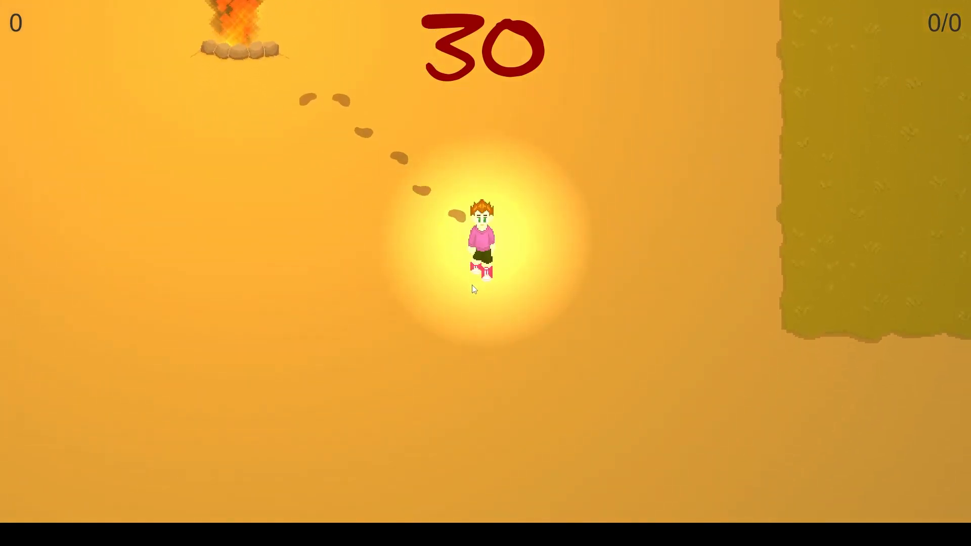